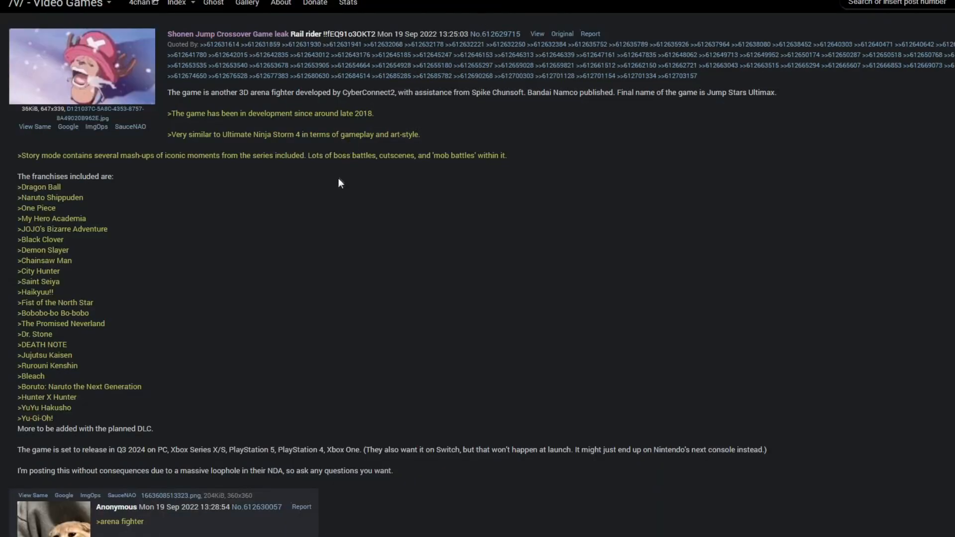
{"action": "mouse_move", "coordinate": [340, 189]}
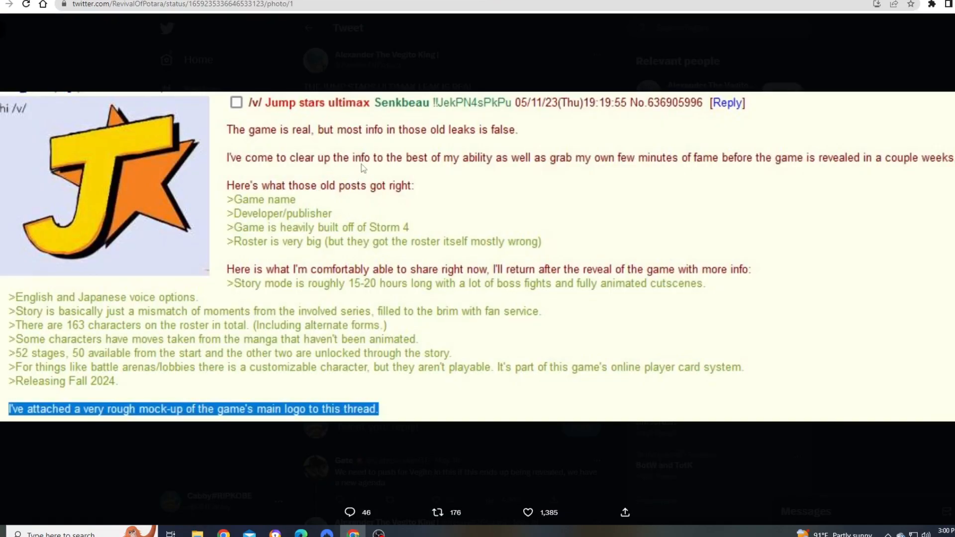
{"action": "mouse_move", "coordinate": [376, 156]}
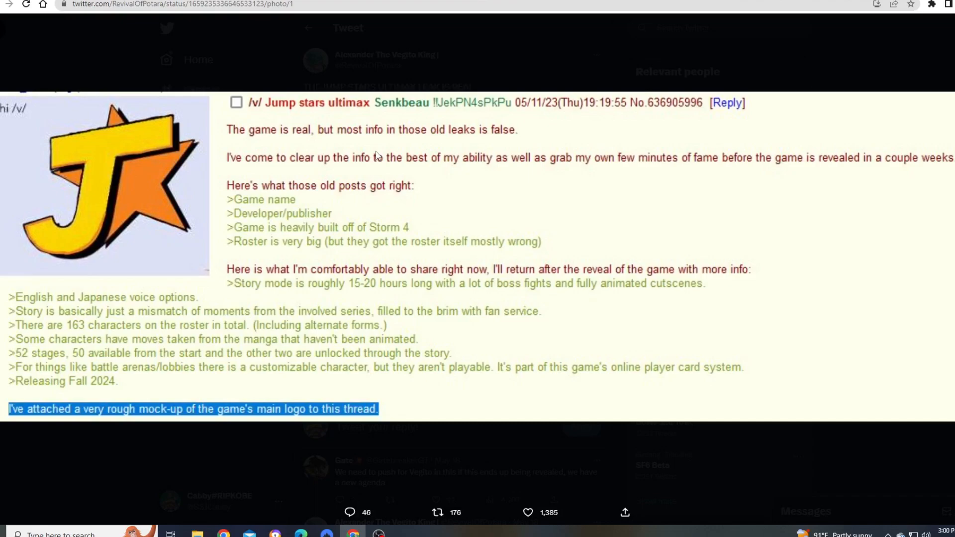
{"action": "mouse_move", "coordinate": [396, 112]}
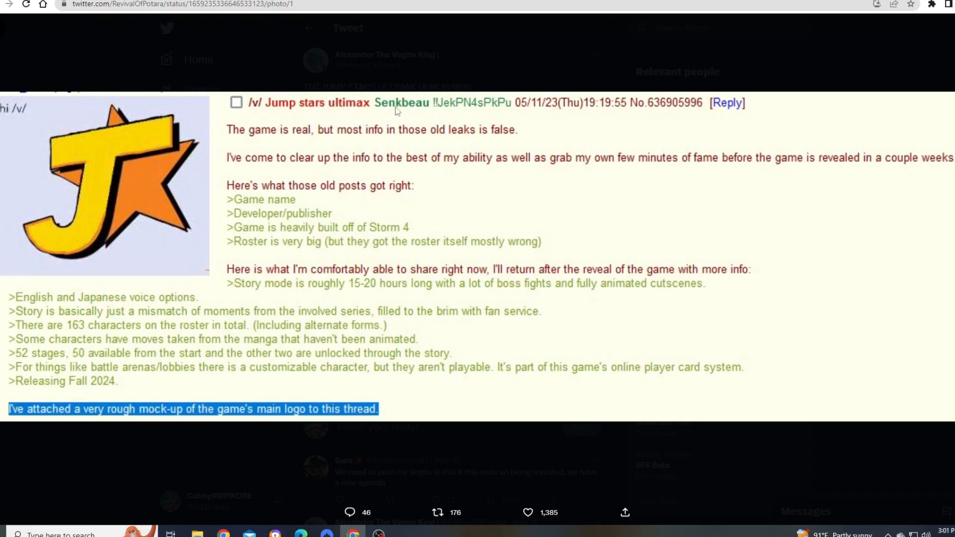
{"action": "mouse_move", "coordinate": [415, 115]}
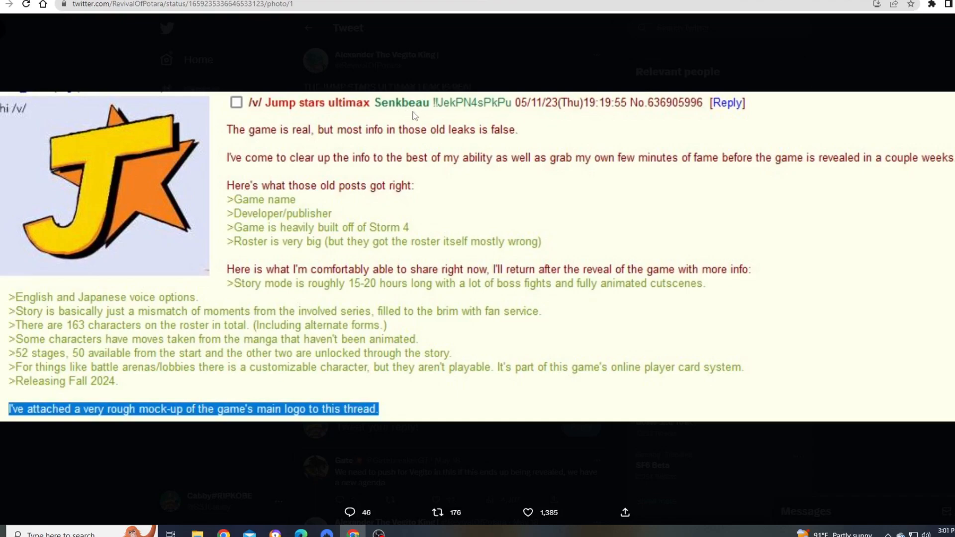
{"action": "mouse_move", "coordinate": [365, 205]}
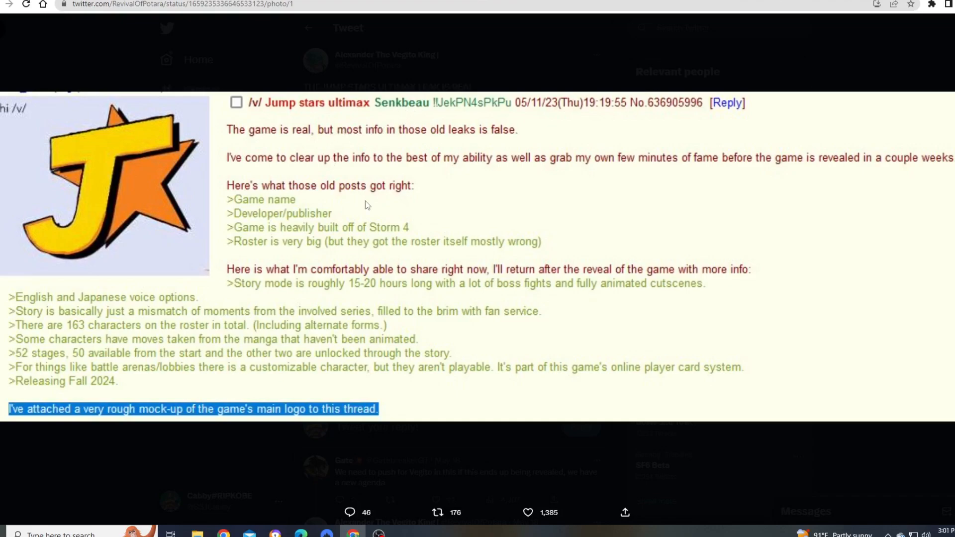
{"action": "mouse_move", "coordinate": [390, 147]}
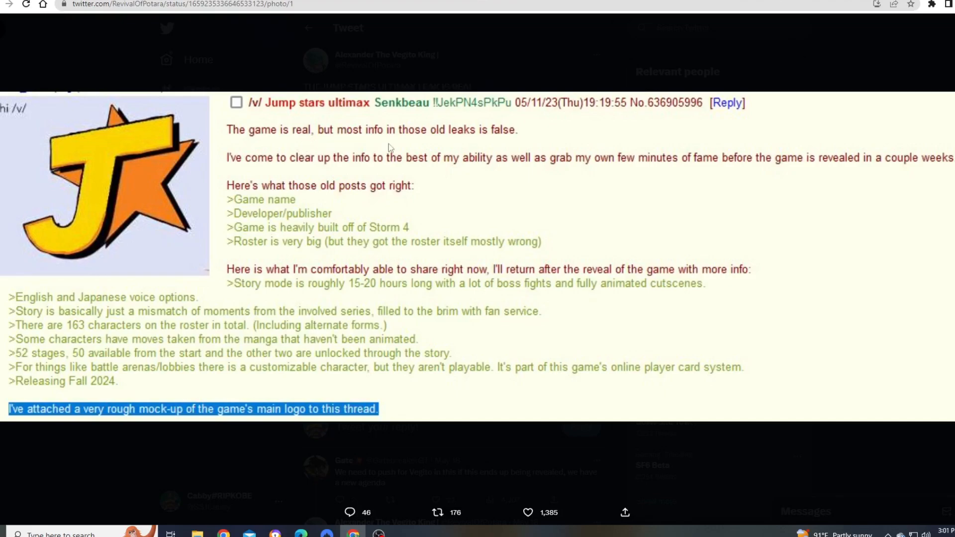
{"action": "mouse_move", "coordinate": [615, 24]}
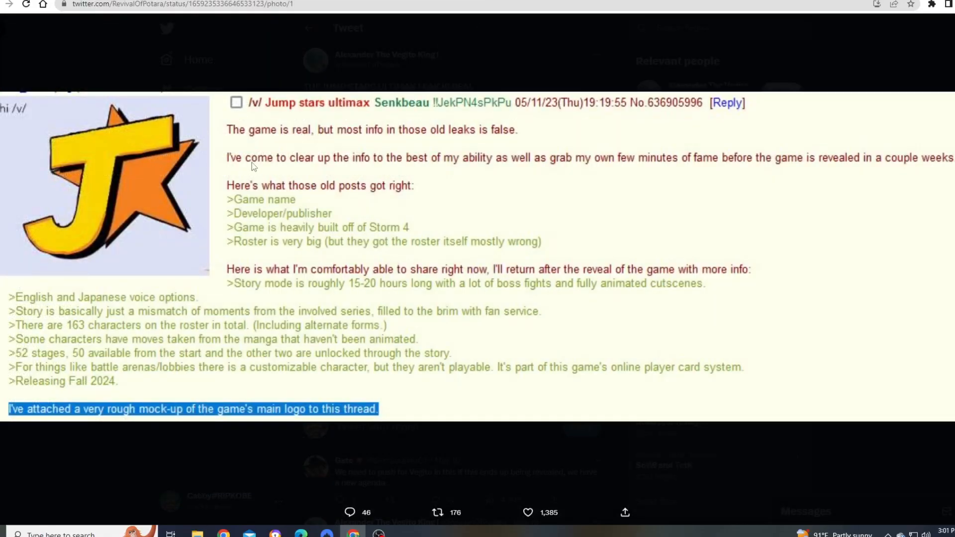
{"action": "mouse_move", "coordinate": [460, 162]}
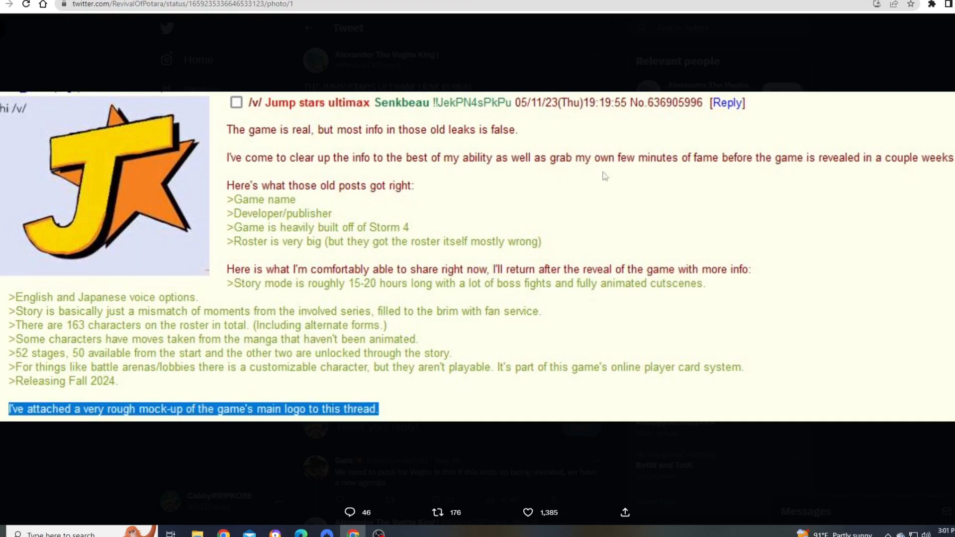
{"action": "mouse_move", "coordinate": [836, 165]}
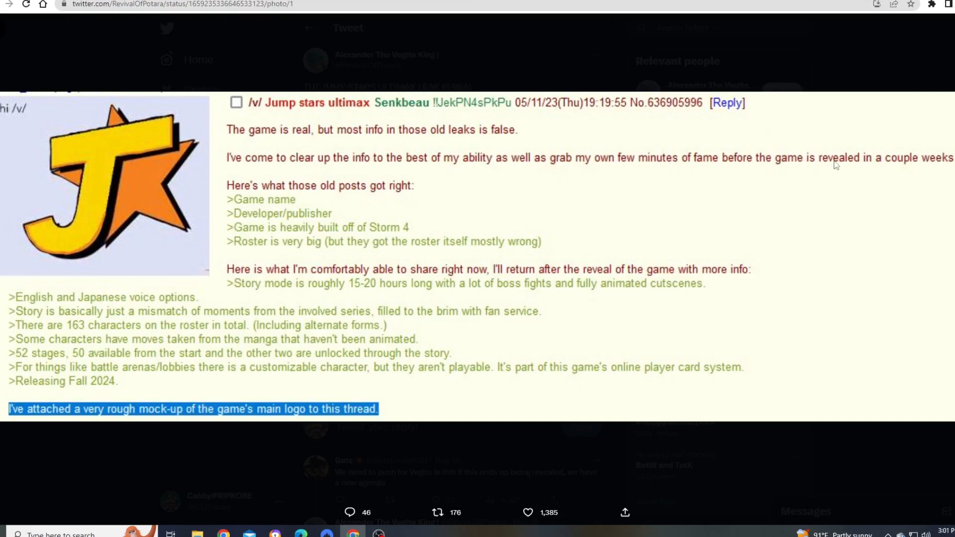
{"action": "mouse_move", "coordinate": [308, 189]}
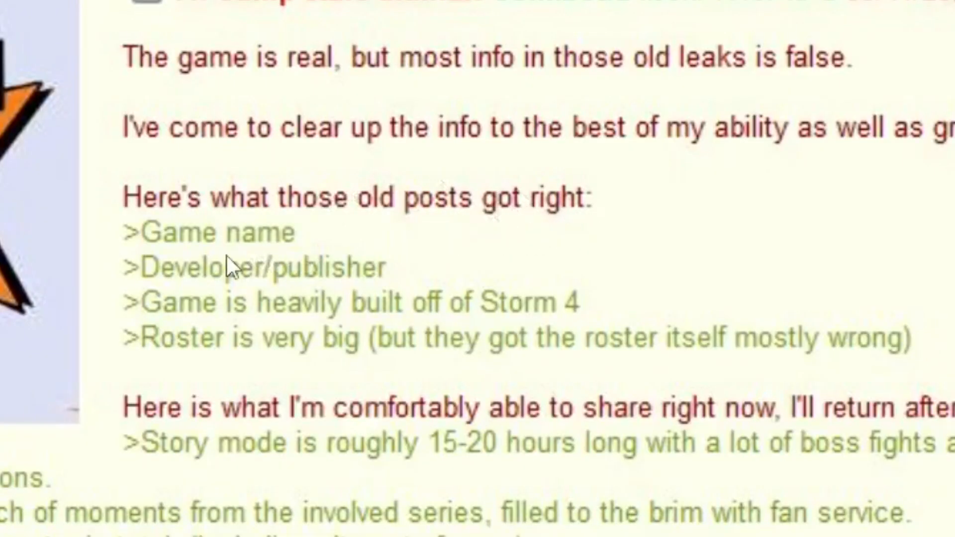
{"action": "mouse_move", "coordinate": [494, 307]}
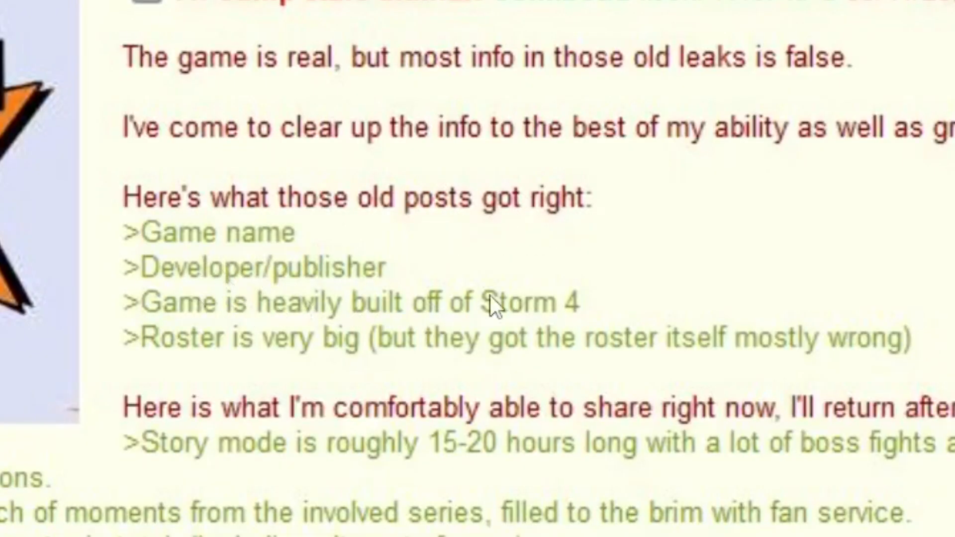
{"action": "mouse_move", "coordinate": [256, 347]}
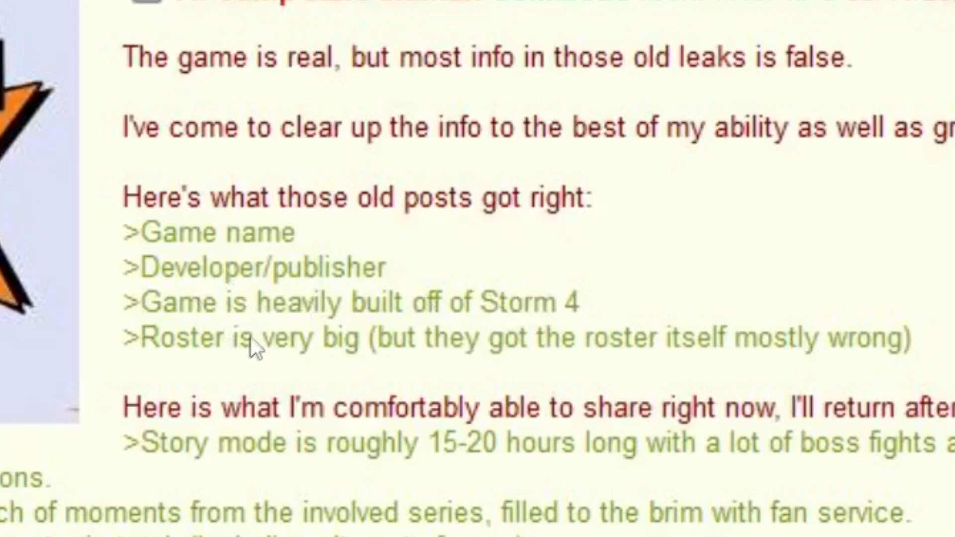
{"action": "mouse_move", "coordinate": [698, 284]}
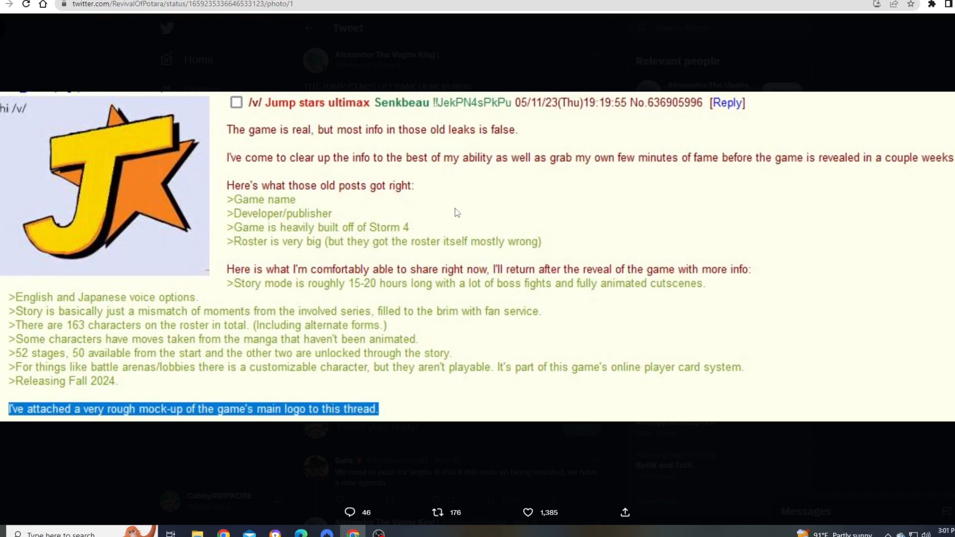
{"action": "mouse_move", "coordinate": [314, 170]}
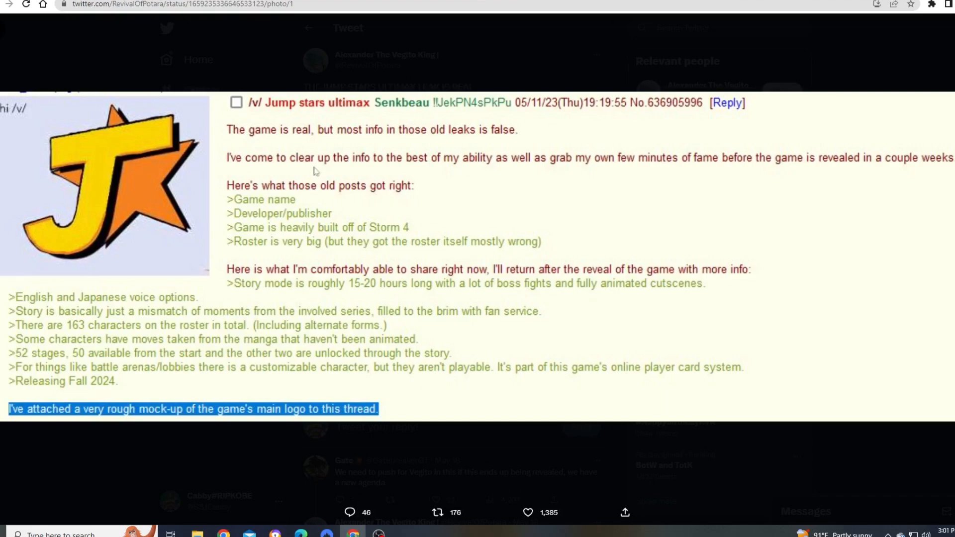
{"action": "mouse_move", "coordinate": [427, 170]}
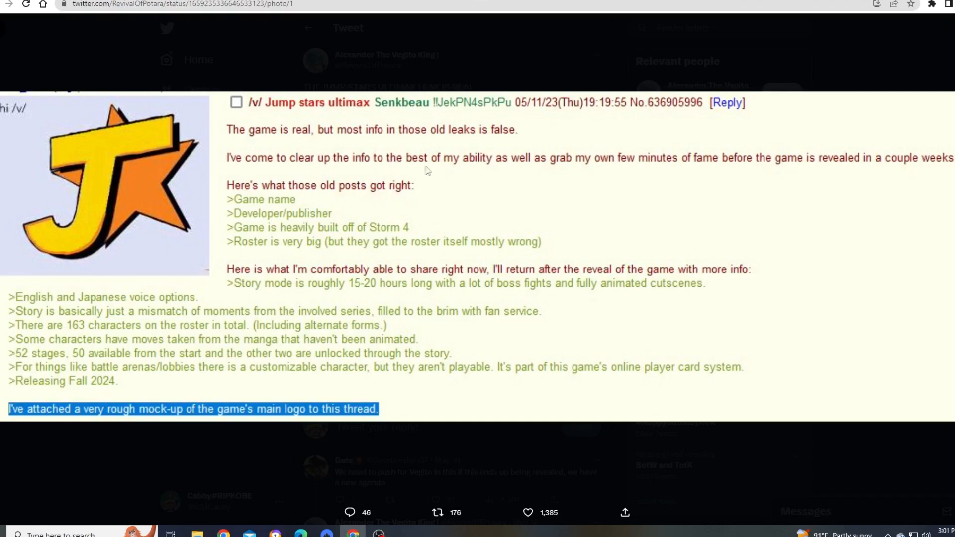
{"action": "mouse_move", "coordinate": [572, 178]}
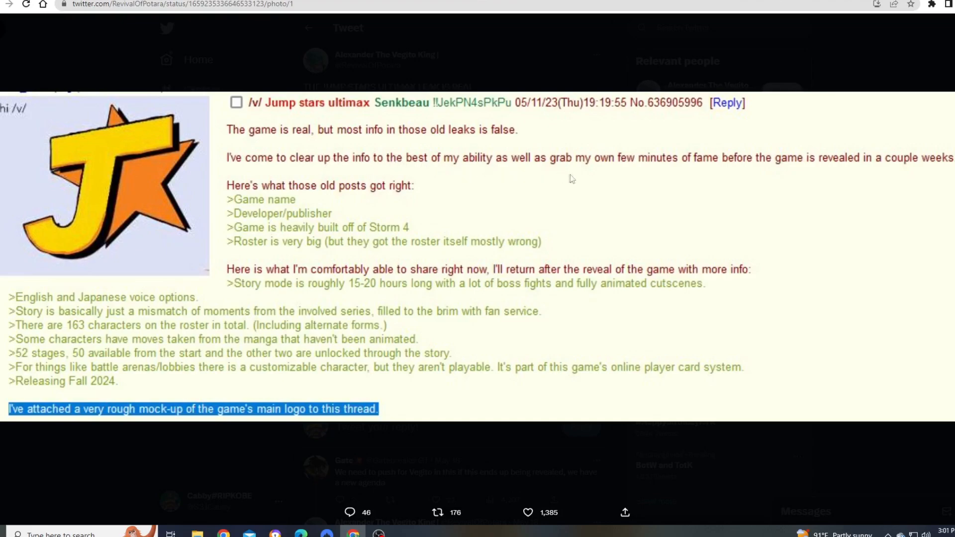
{"action": "mouse_move", "coordinate": [853, 169]}
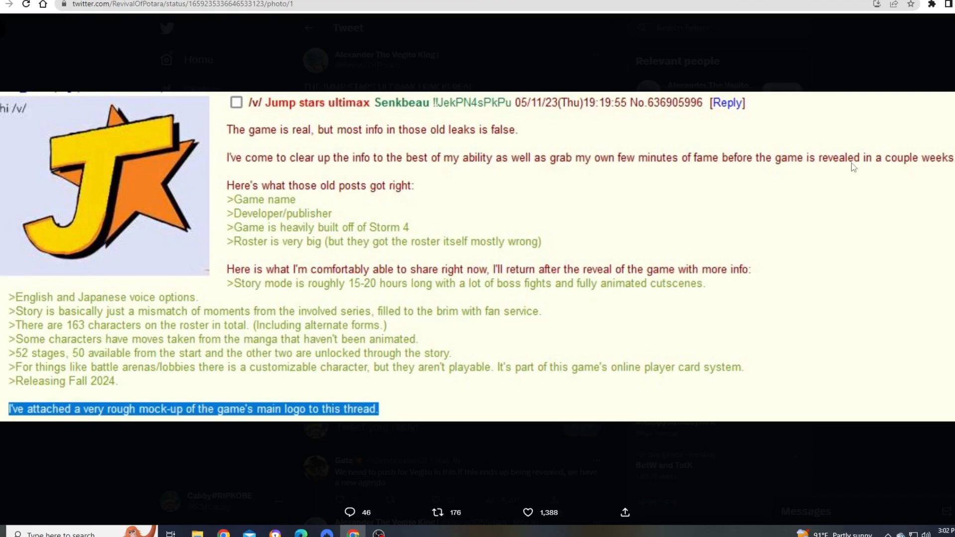
{"action": "mouse_move", "coordinate": [849, 177]}
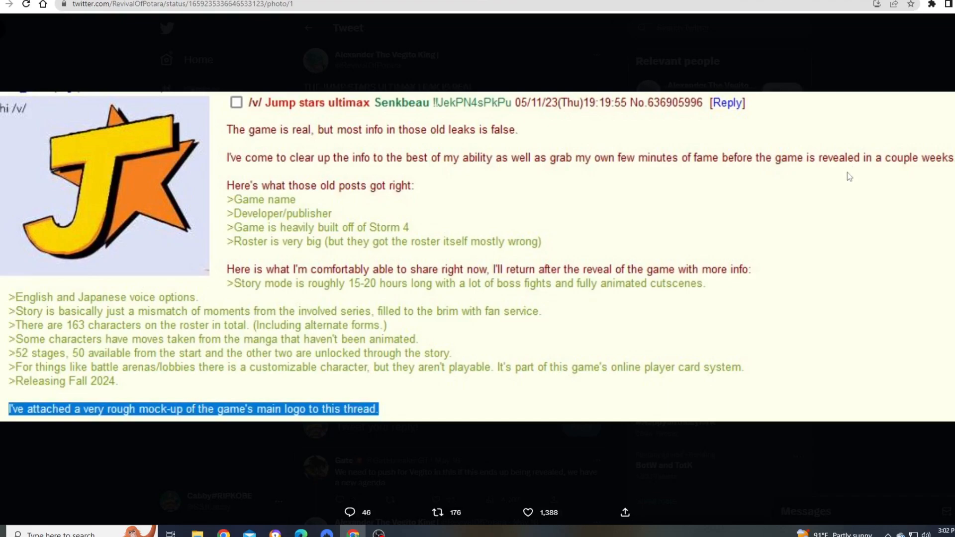
{"action": "mouse_move", "coordinate": [571, 197]}
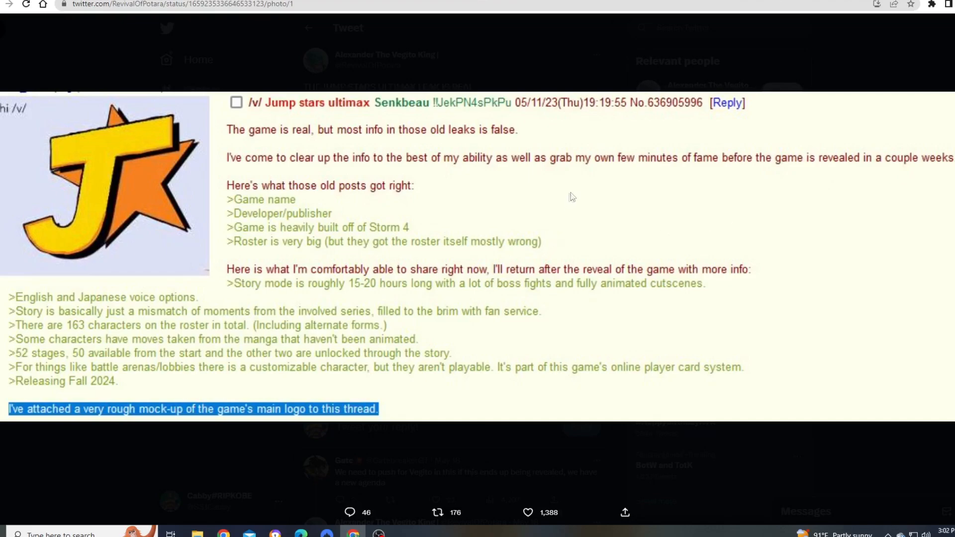
{"action": "mouse_move", "coordinate": [808, 188]}
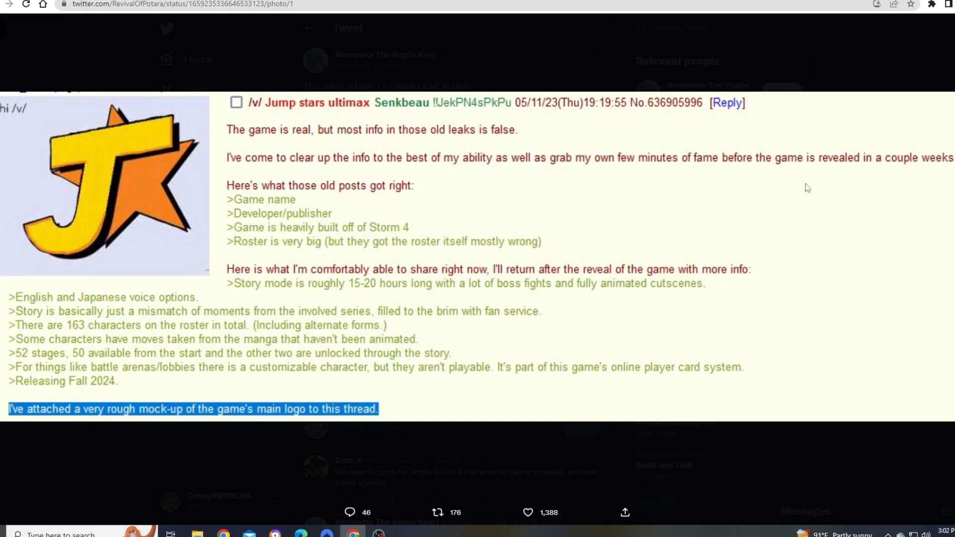
{"action": "mouse_move", "coordinate": [278, 269]}
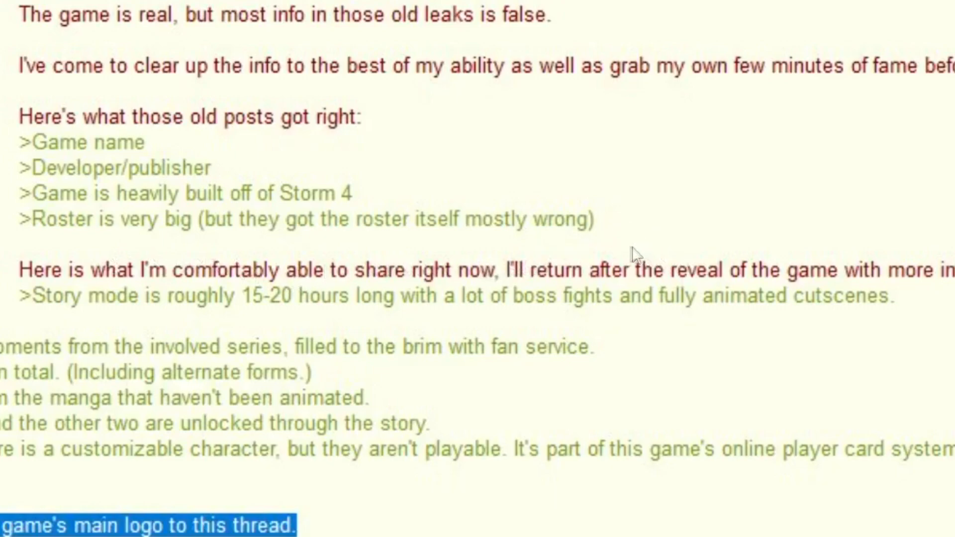
{"action": "mouse_move", "coordinate": [764, 280]}
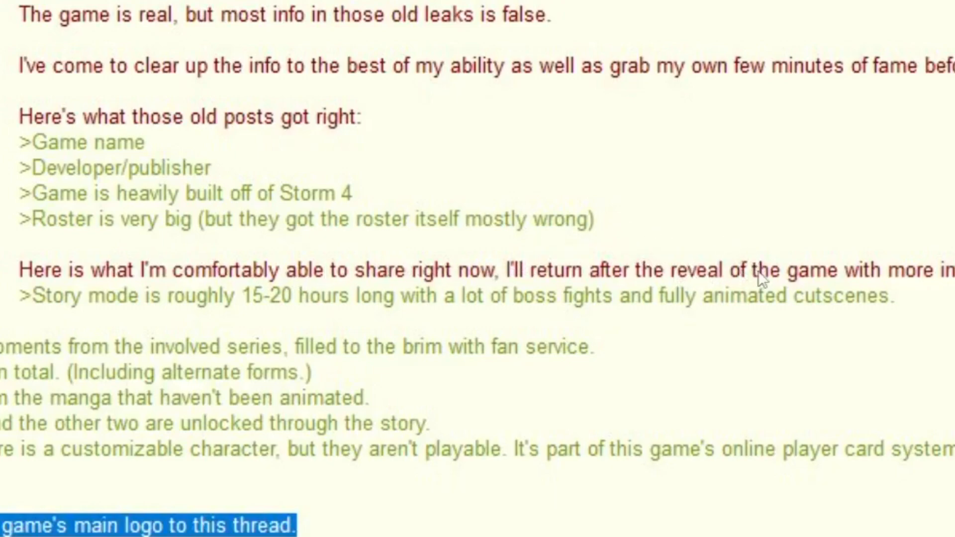
{"action": "mouse_move", "coordinate": [913, 273]}
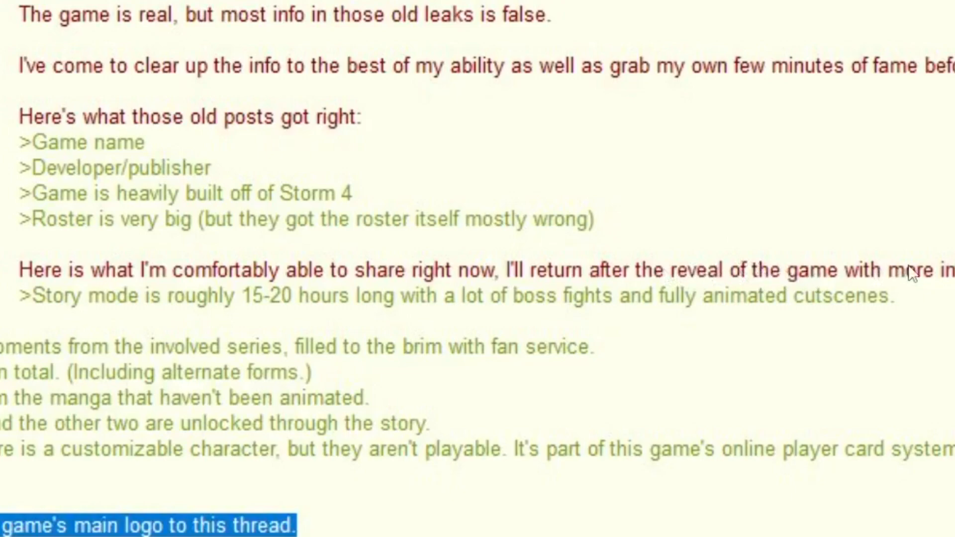
{"action": "mouse_move", "coordinate": [275, 322]}
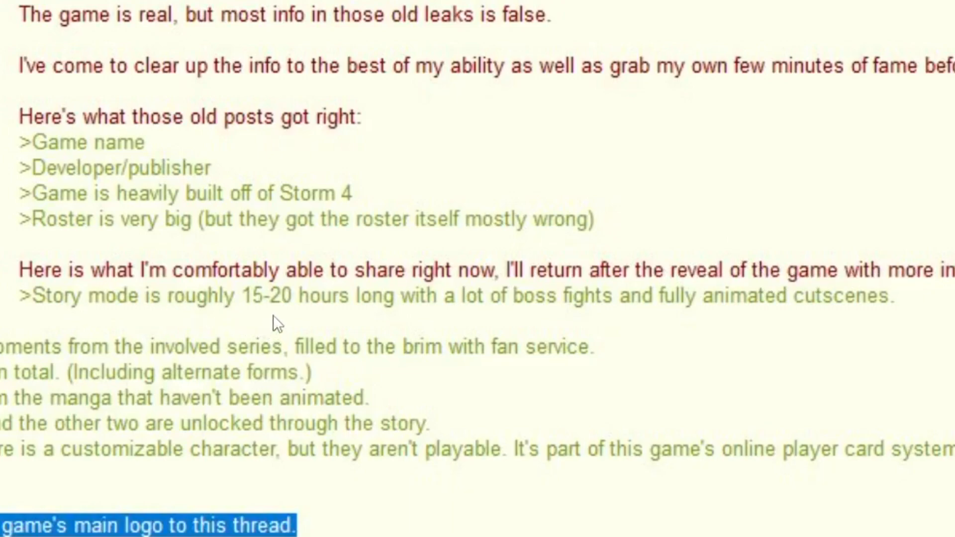
{"action": "mouse_move", "coordinate": [554, 322]}
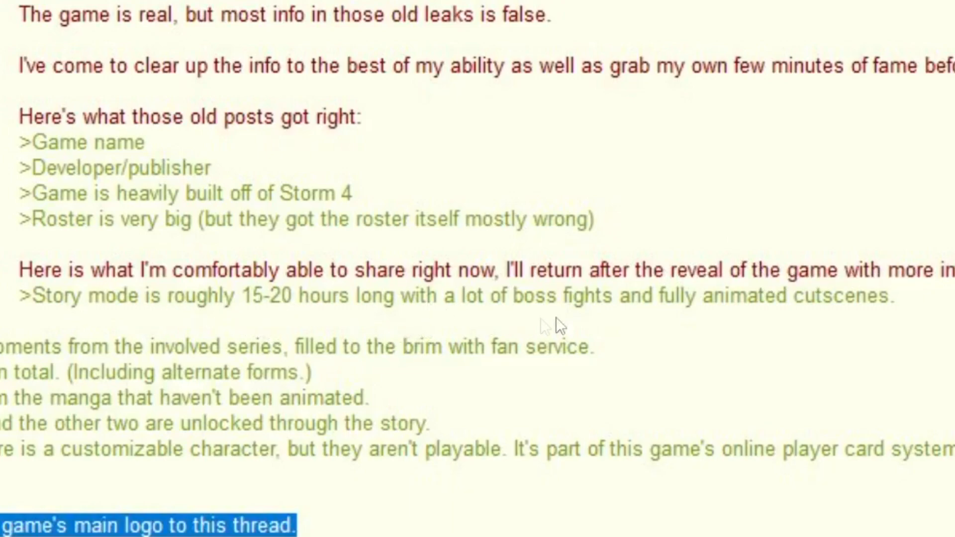
{"action": "mouse_move", "coordinate": [789, 305]}
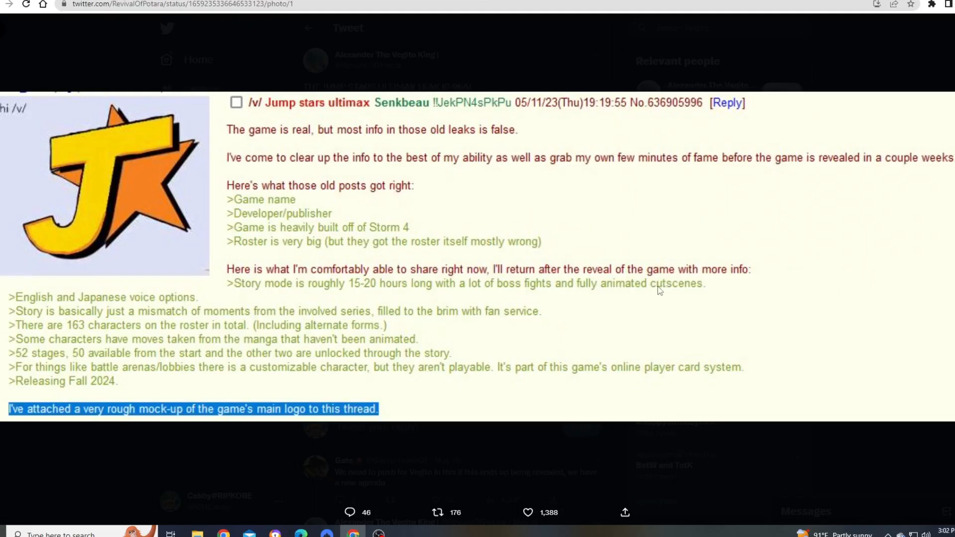
{"action": "mouse_move", "coordinate": [433, 298]}
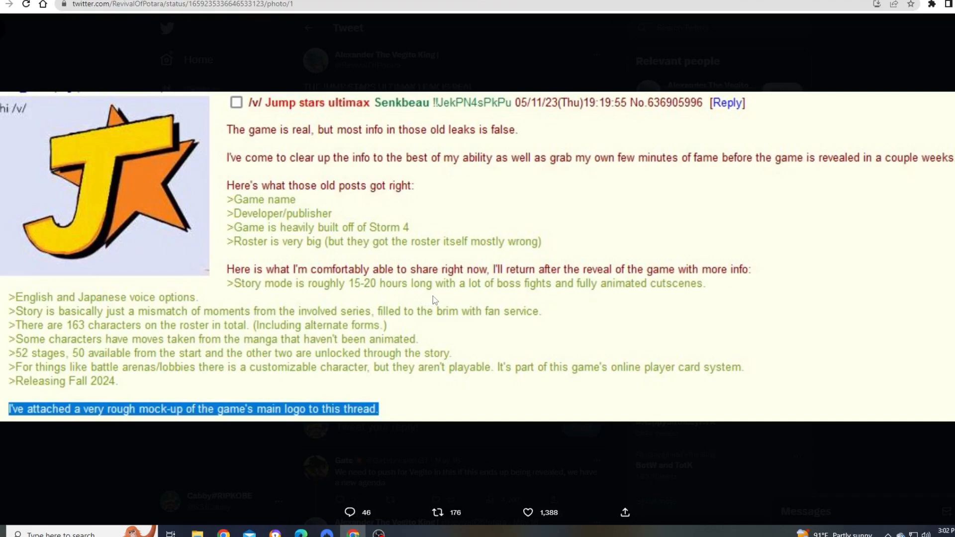
{"action": "mouse_move", "coordinate": [442, 298]}
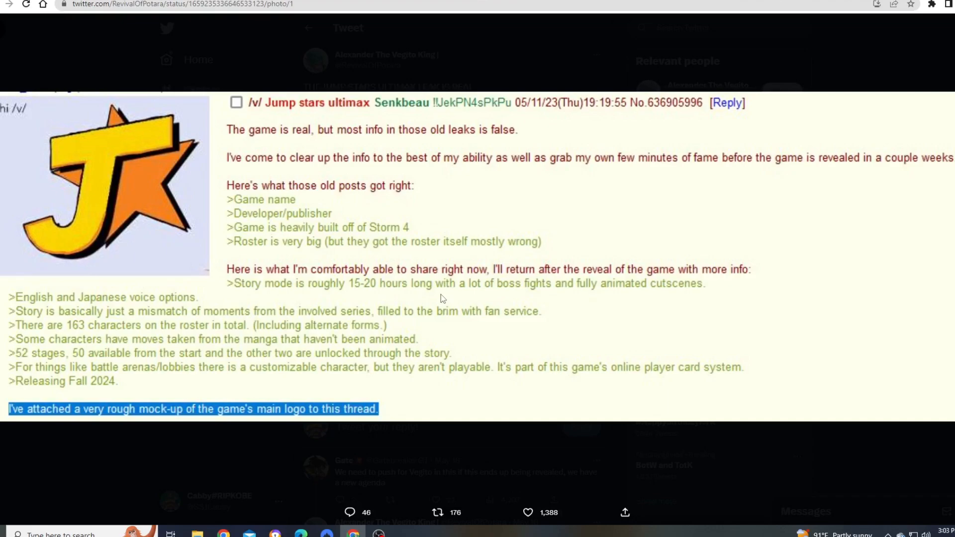
{"action": "mouse_move", "coordinate": [548, 286]}
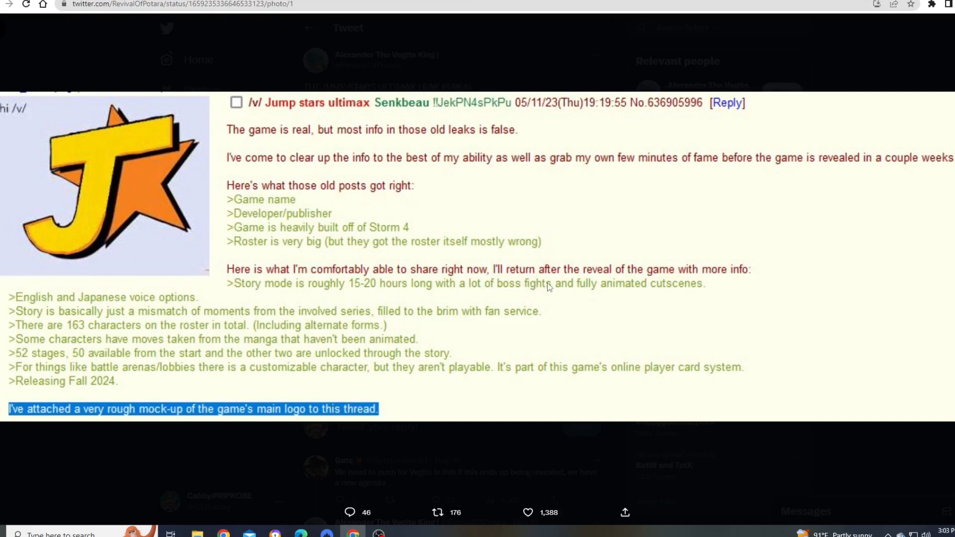
{"action": "mouse_move", "coordinate": [606, 297]}
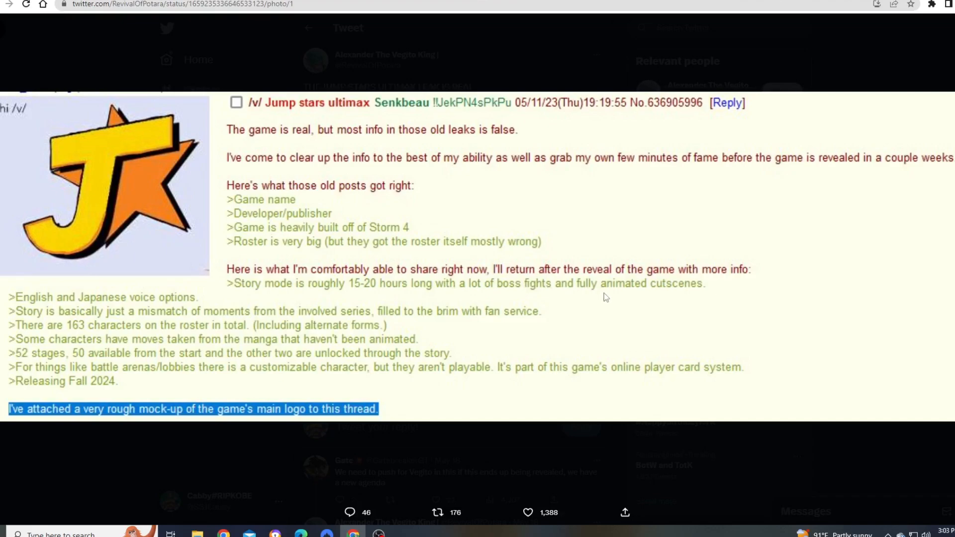
{"action": "mouse_move", "coordinate": [606, 297]}
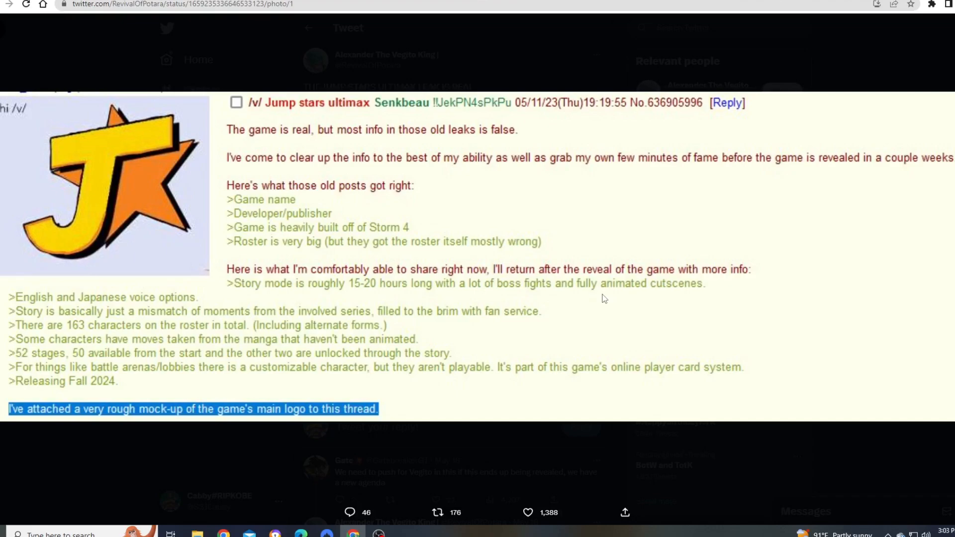
{"action": "mouse_move", "coordinate": [437, 294]}
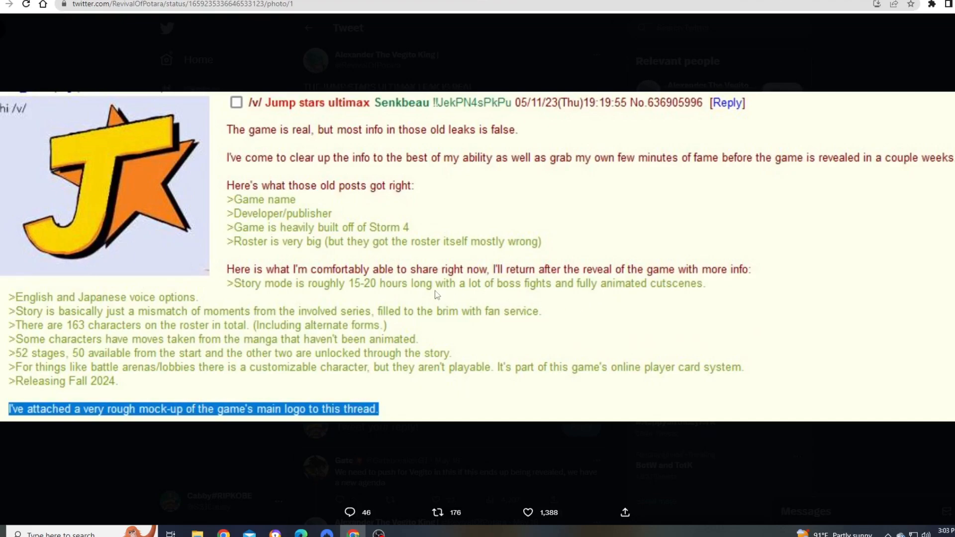
{"action": "mouse_move", "coordinate": [430, 294]}
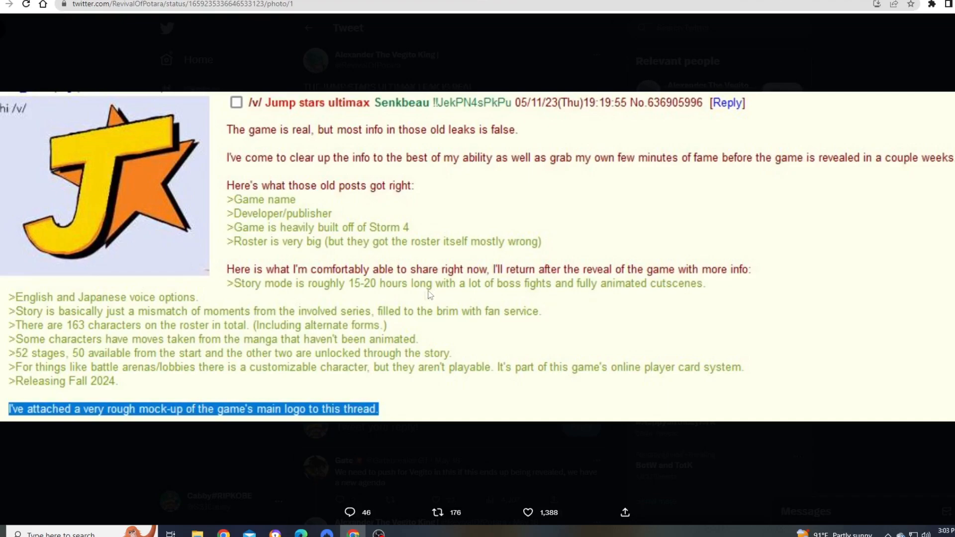
{"action": "mouse_move", "coordinate": [370, 297]}
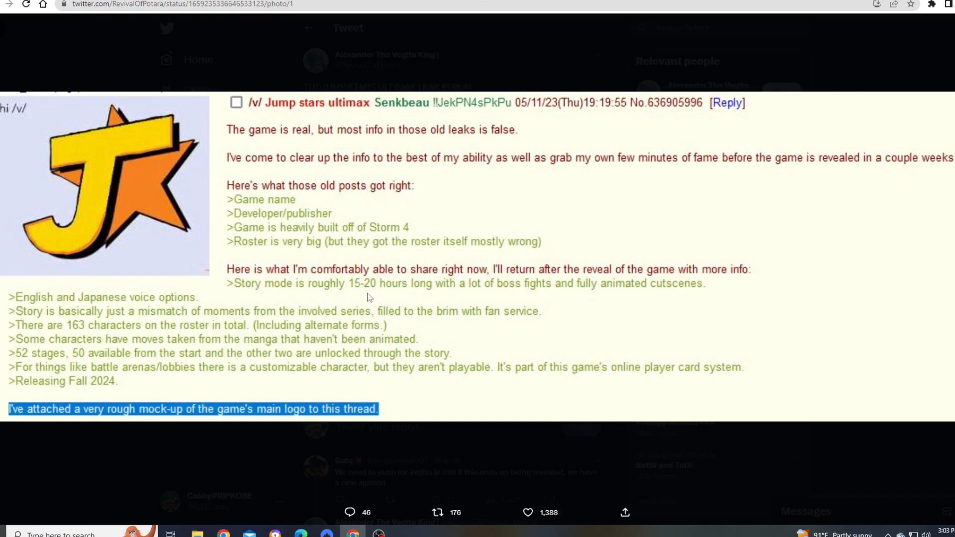
{"action": "mouse_move", "coordinate": [346, 290]}
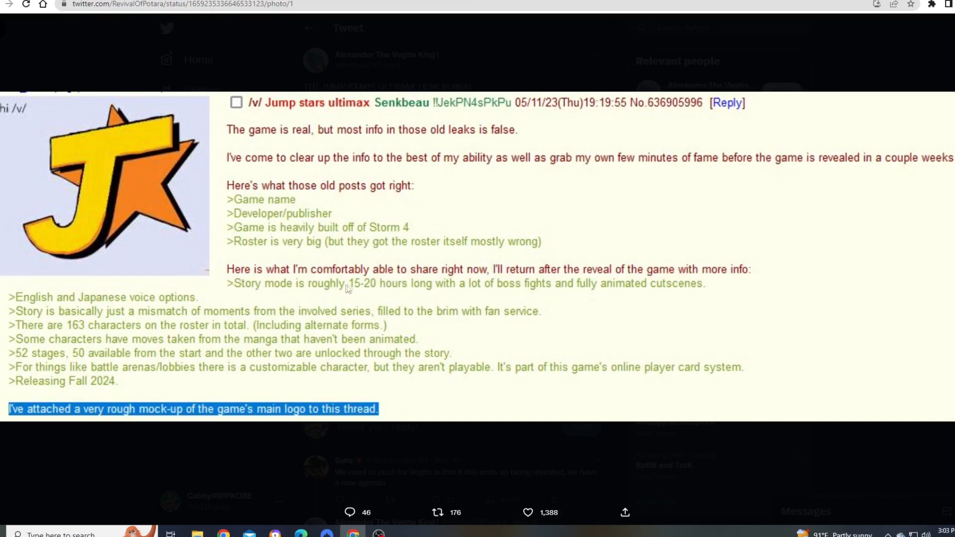
{"action": "mouse_move", "coordinate": [350, 291]}
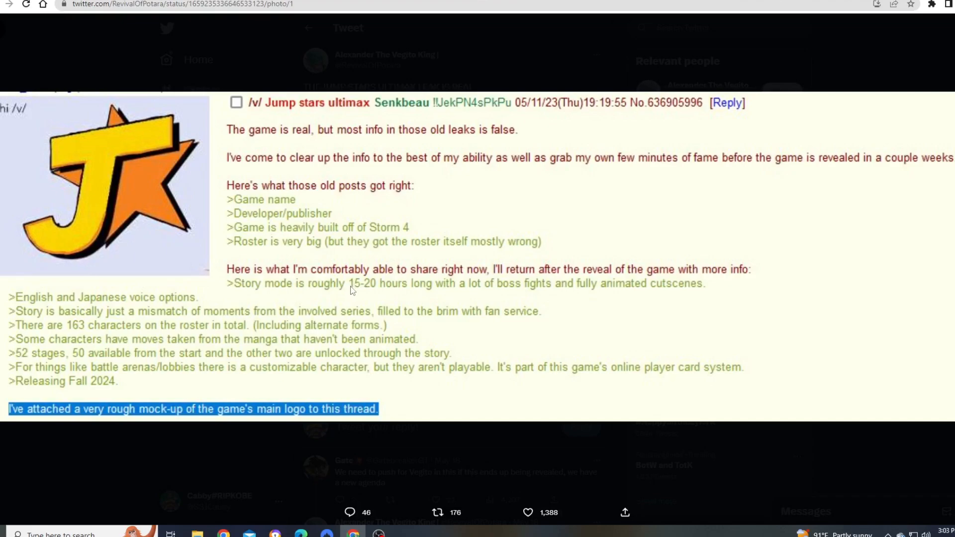
{"action": "mouse_move", "coordinate": [361, 293]}
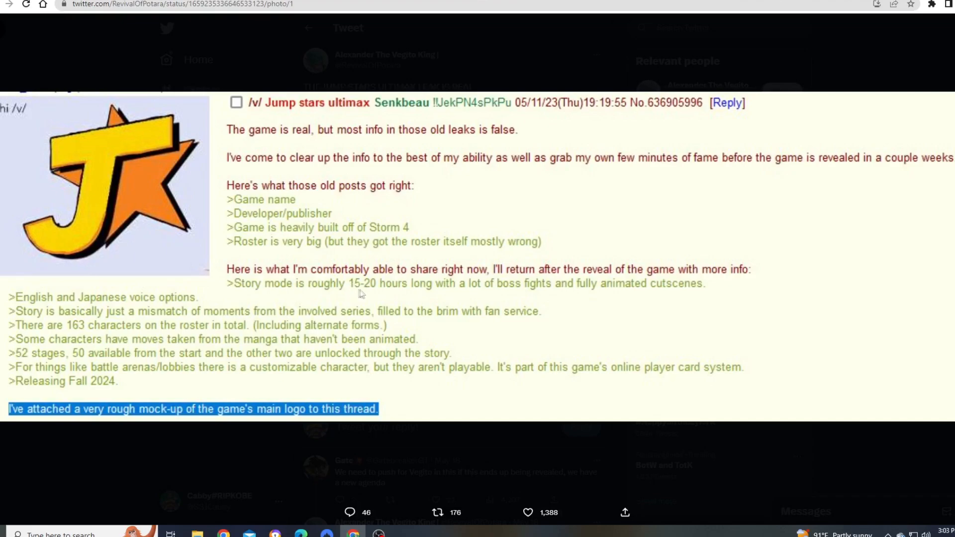
{"action": "mouse_move", "coordinate": [367, 295]}
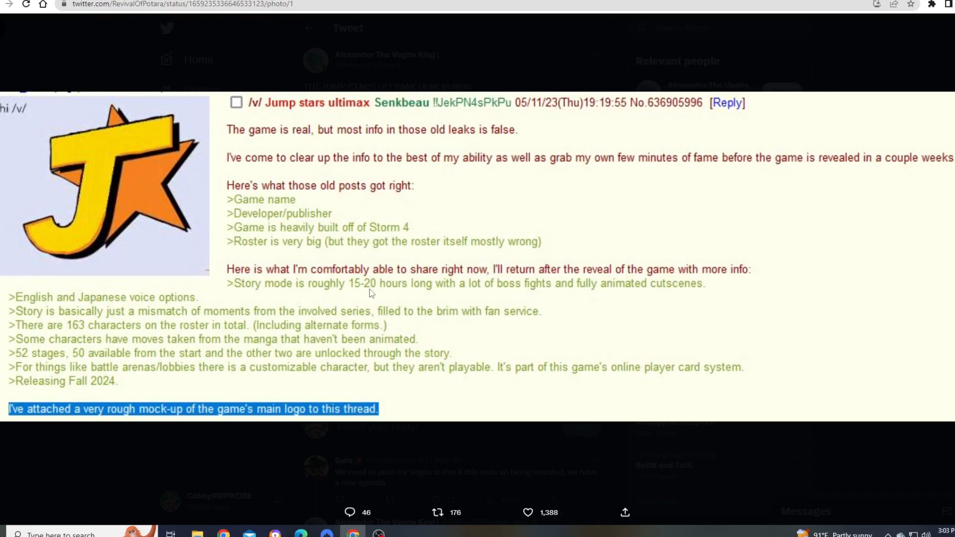
{"action": "mouse_move", "coordinate": [373, 292]}
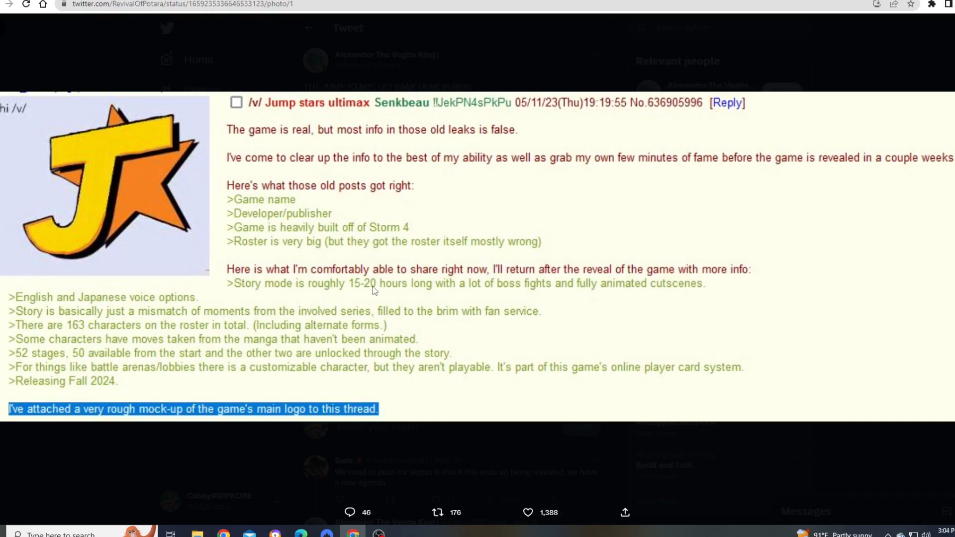
{"action": "mouse_move", "coordinate": [101, 295]}
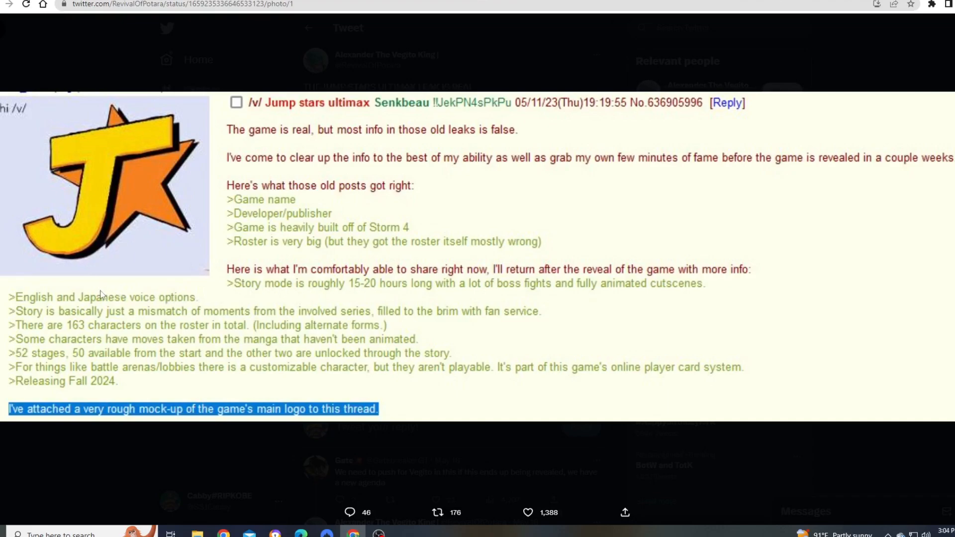
{"action": "mouse_move", "coordinate": [141, 254]}
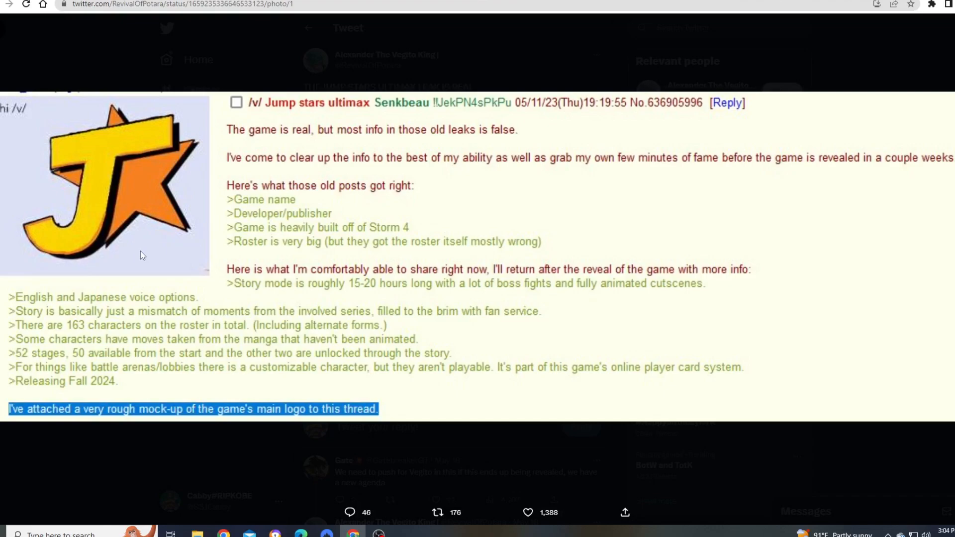
{"action": "mouse_move", "coordinate": [159, 279]}
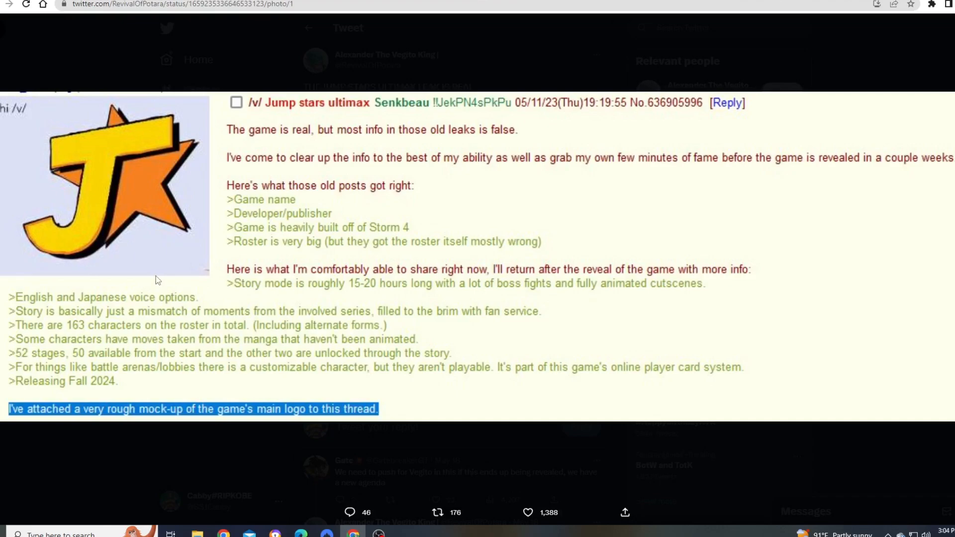
{"action": "mouse_move", "coordinate": [152, 279]}
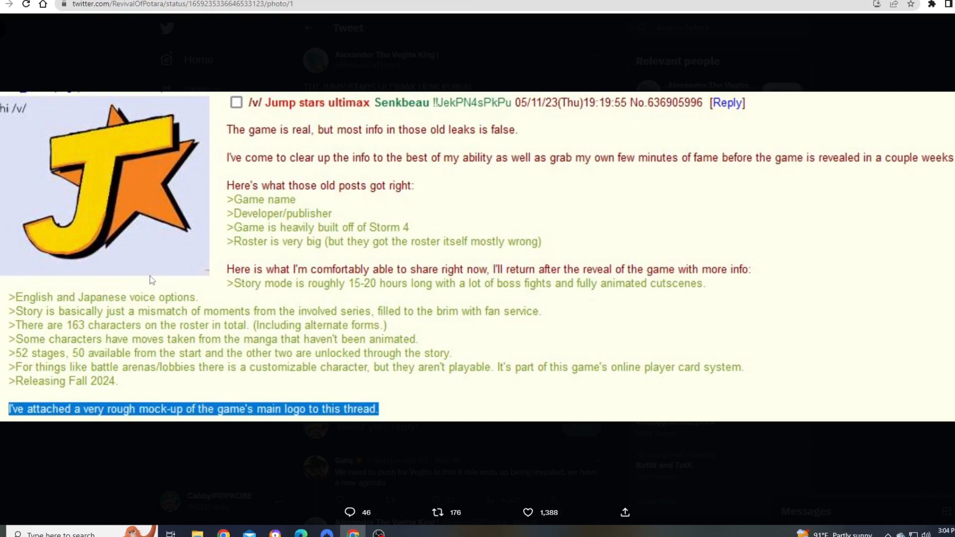
{"action": "mouse_move", "coordinate": [166, 283]}
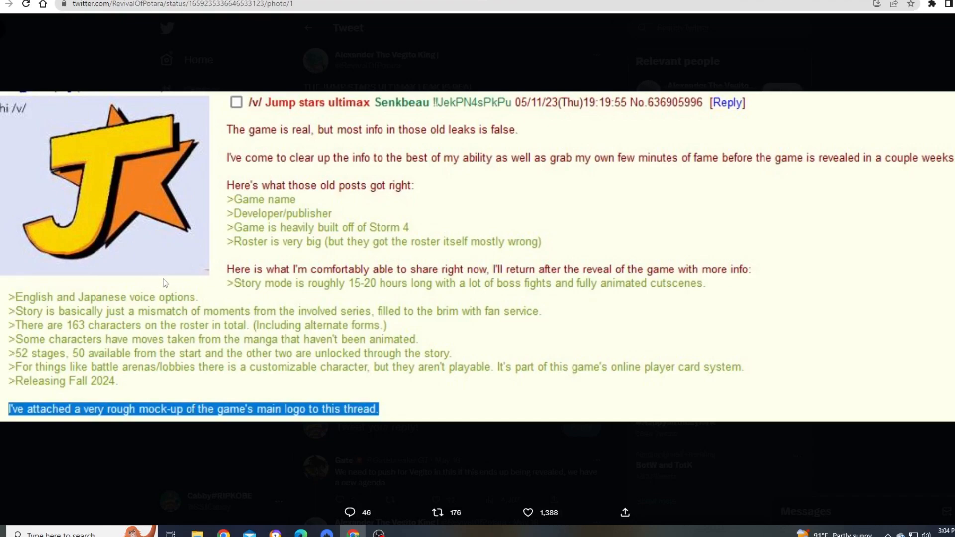
{"action": "mouse_move", "coordinate": [175, 281]}
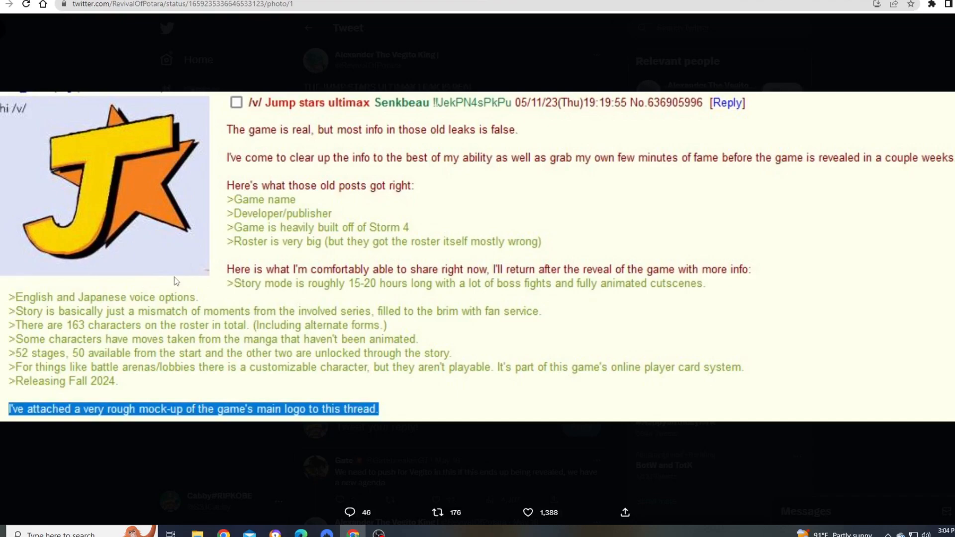
{"action": "mouse_move", "coordinate": [211, 277]}
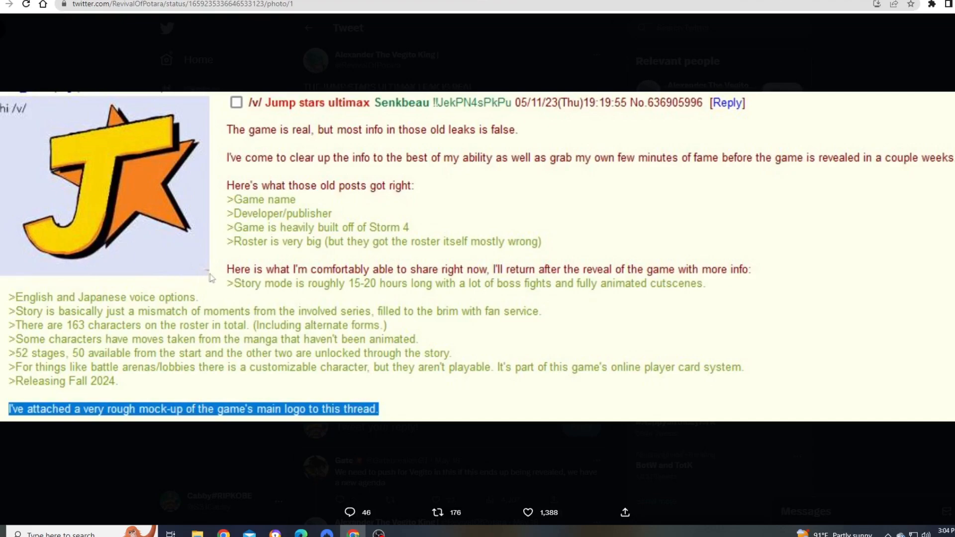
{"action": "mouse_move", "coordinate": [69, 327]}
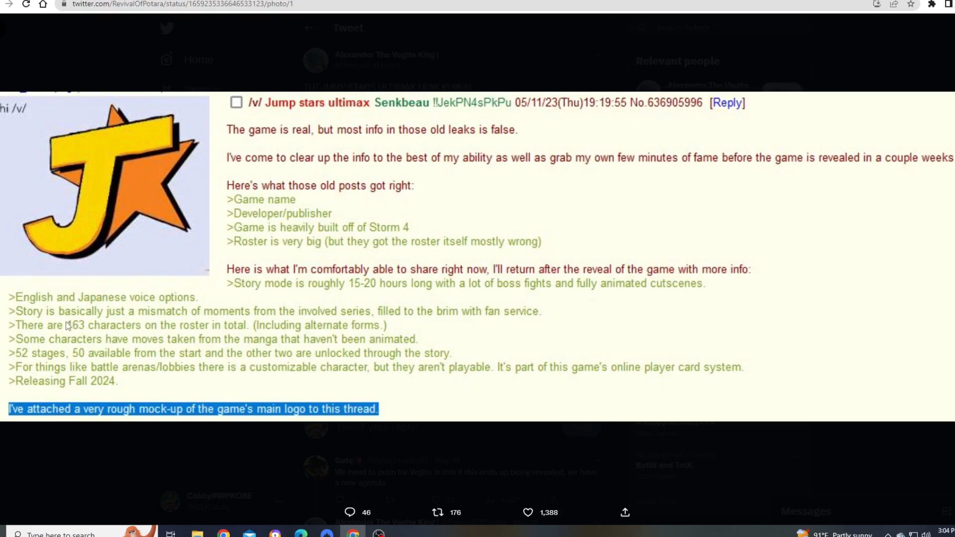
{"action": "mouse_move", "coordinate": [88, 330]}
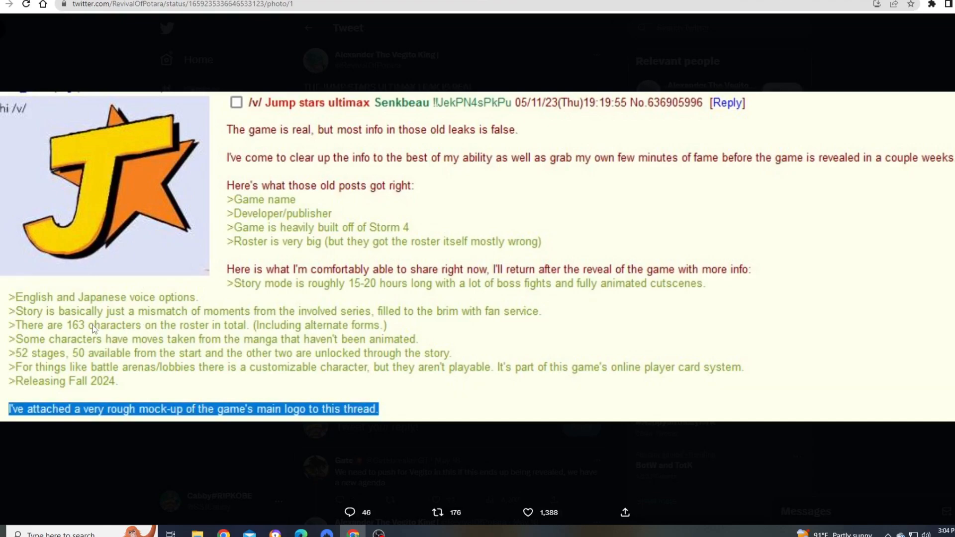
{"action": "mouse_move", "coordinate": [95, 329]}
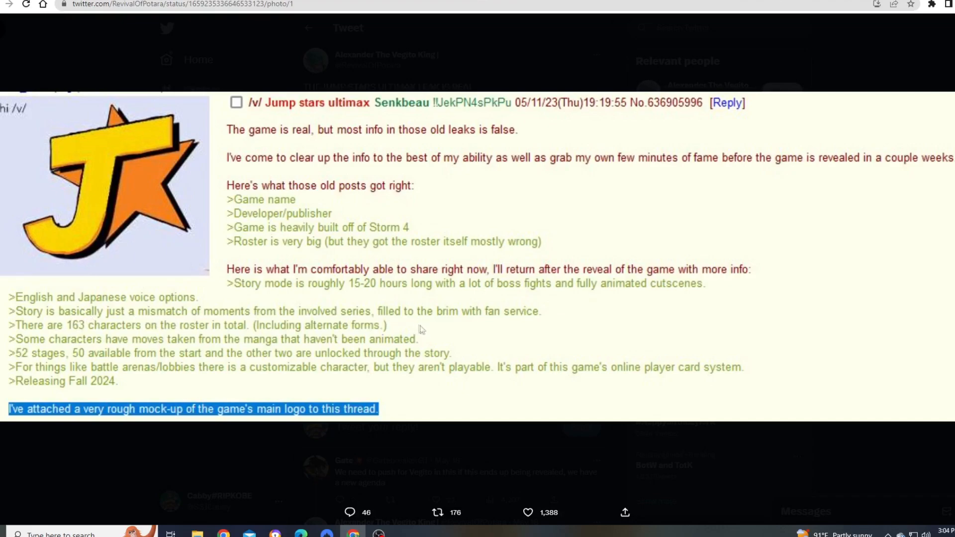
{"action": "mouse_move", "coordinate": [473, 320]}
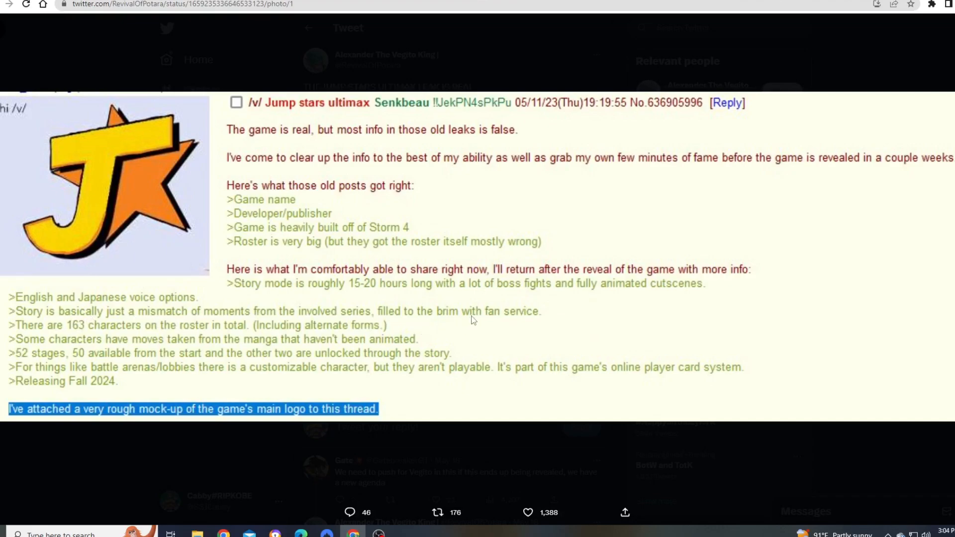
{"action": "mouse_move", "coordinate": [55, 329]}
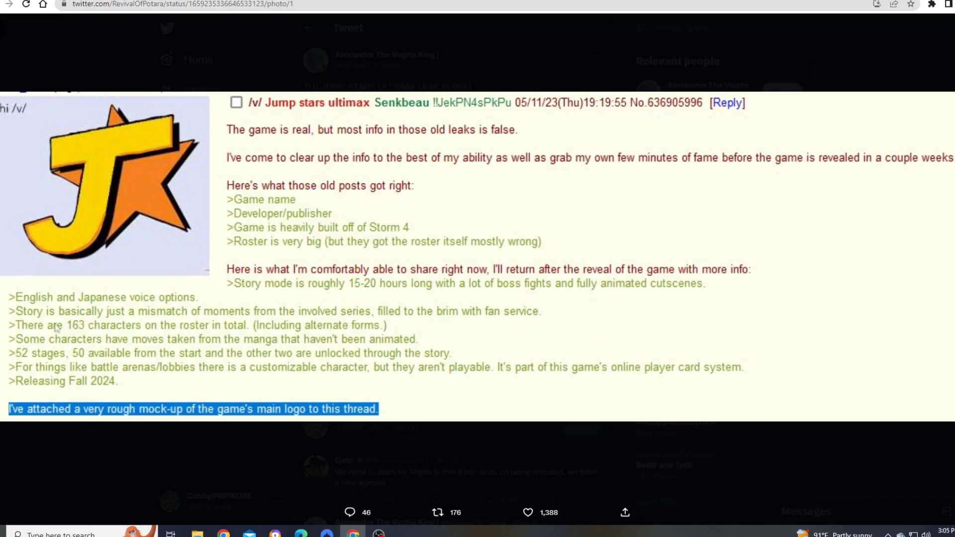
{"action": "mouse_move", "coordinate": [126, 333]}
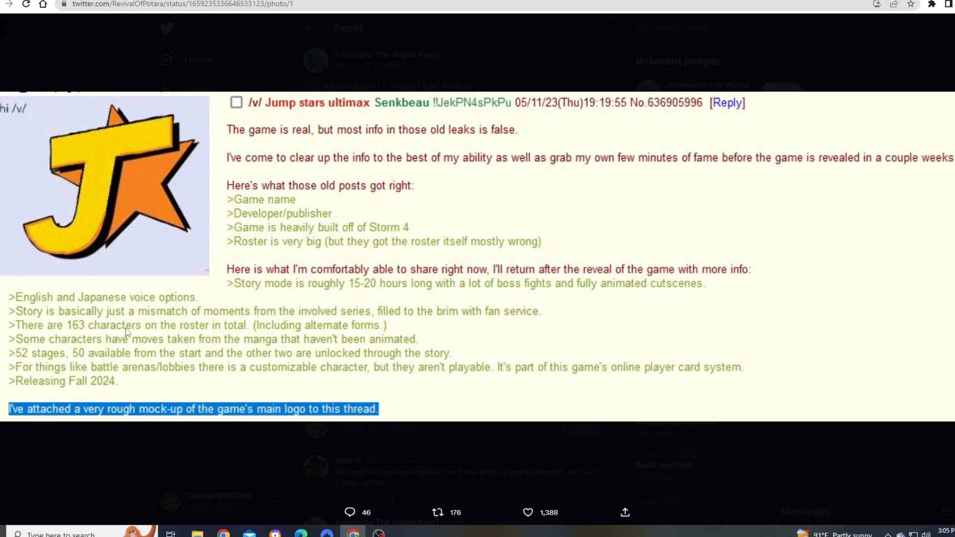
{"action": "mouse_move", "coordinate": [318, 339]}
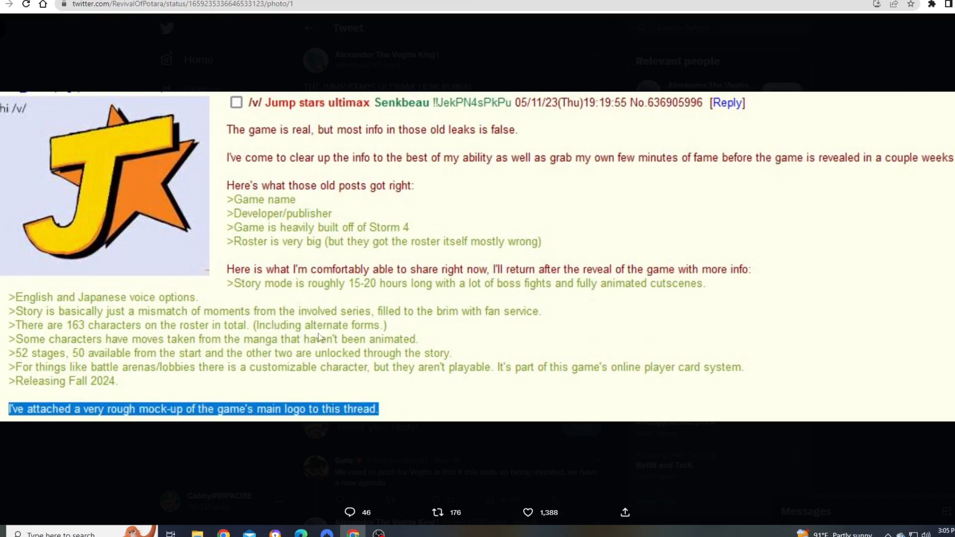
{"action": "mouse_move", "coordinate": [333, 329]}
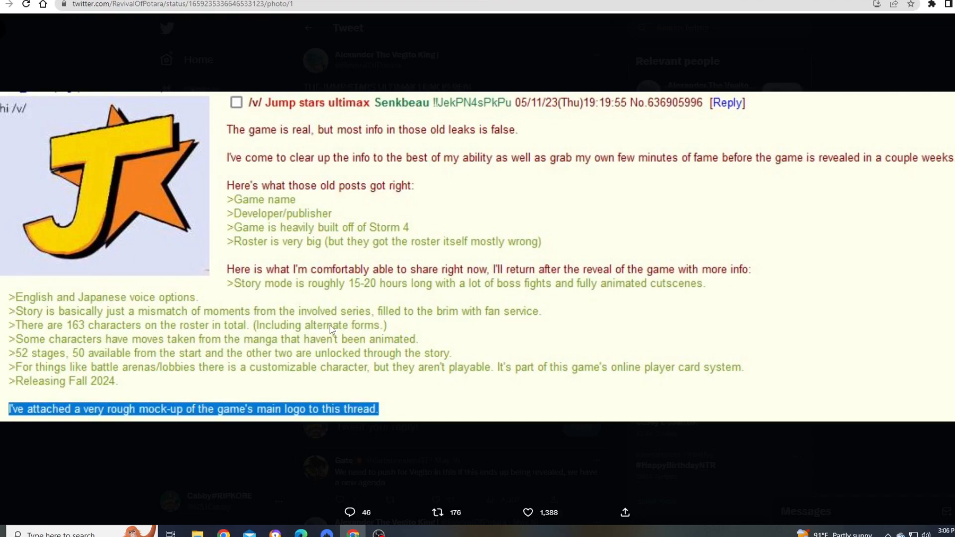
{"action": "mouse_move", "coordinate": [91, 334]}
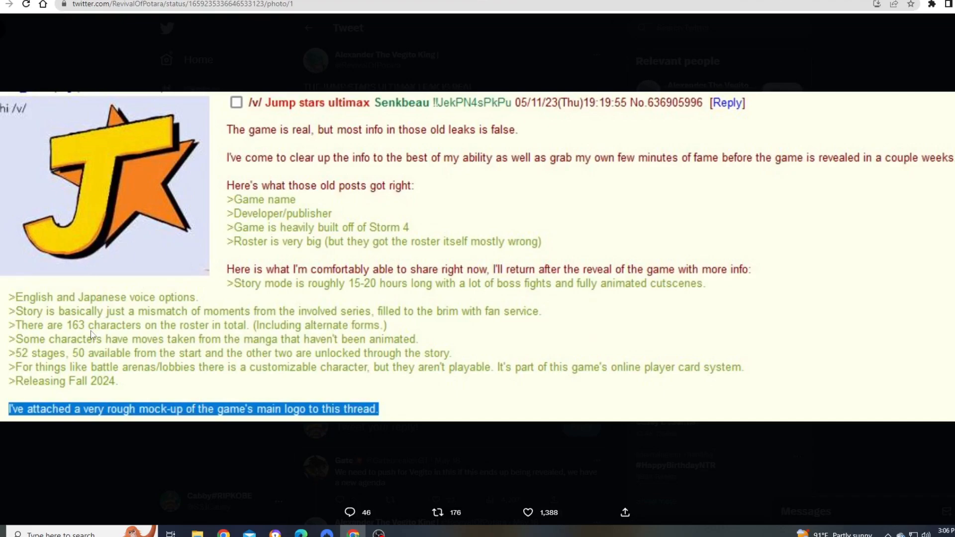
{"action": "mouse_move", "coordinate": [77, 329]}
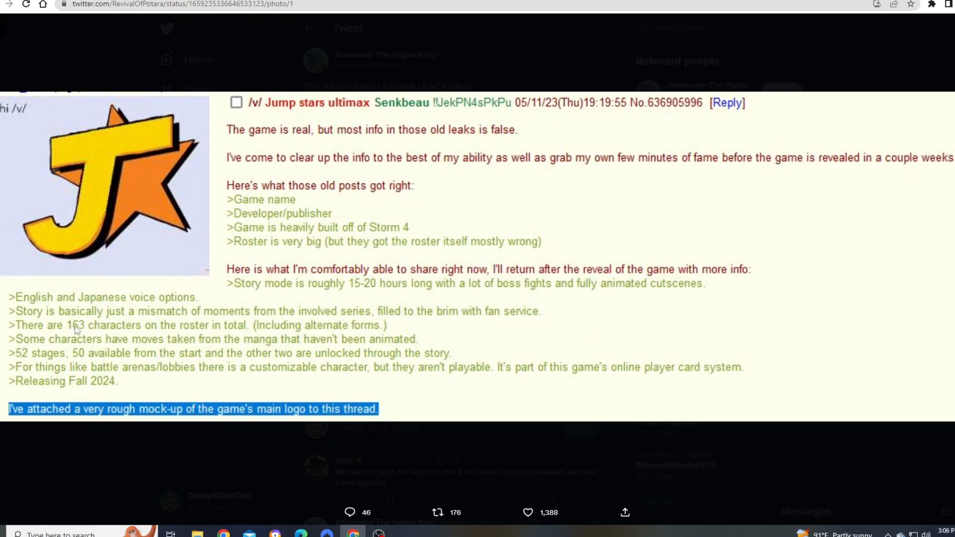
{"action": "mouse_move", "coordinate": [80, 330]}
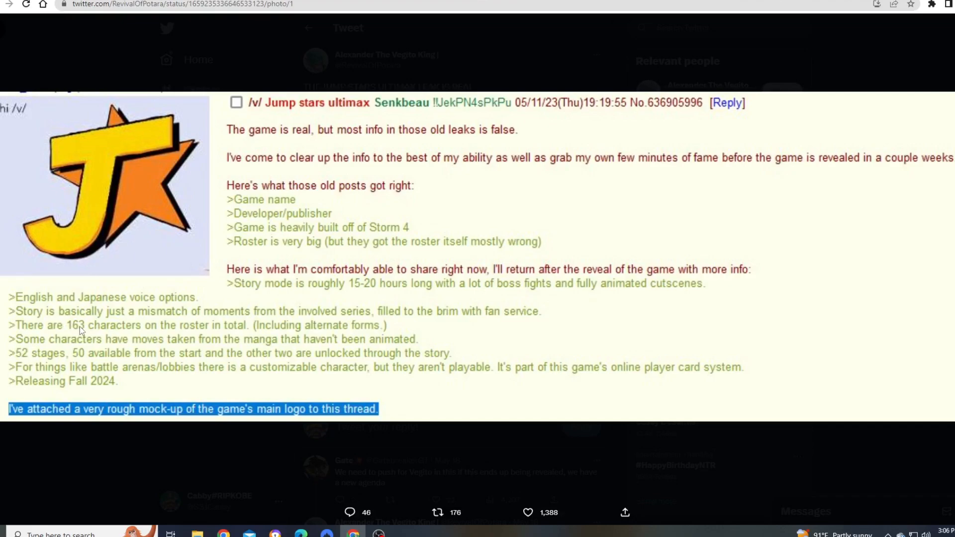
{"action": "mouse_move", "coordinate": [306, 295]}
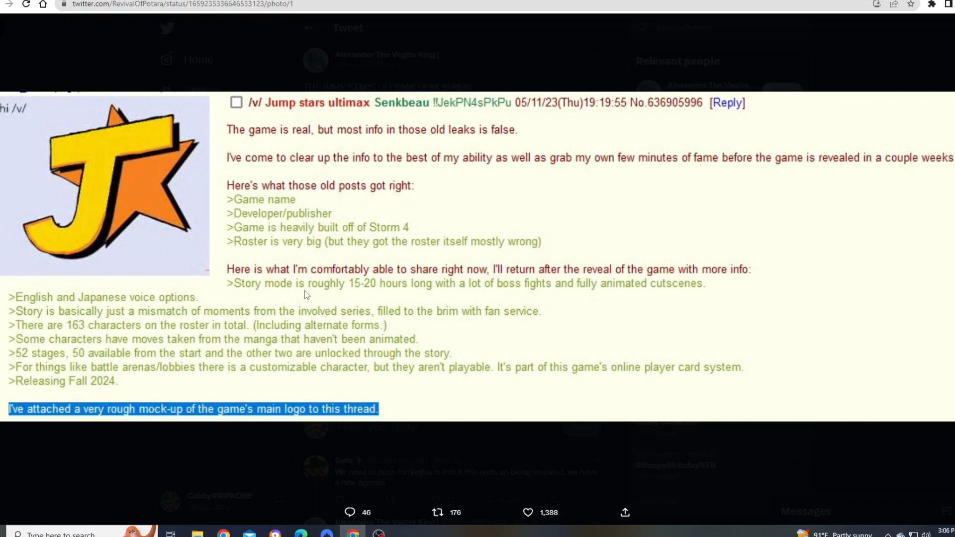
{"action": "mouse_move", "coordinate": [367, 294]}
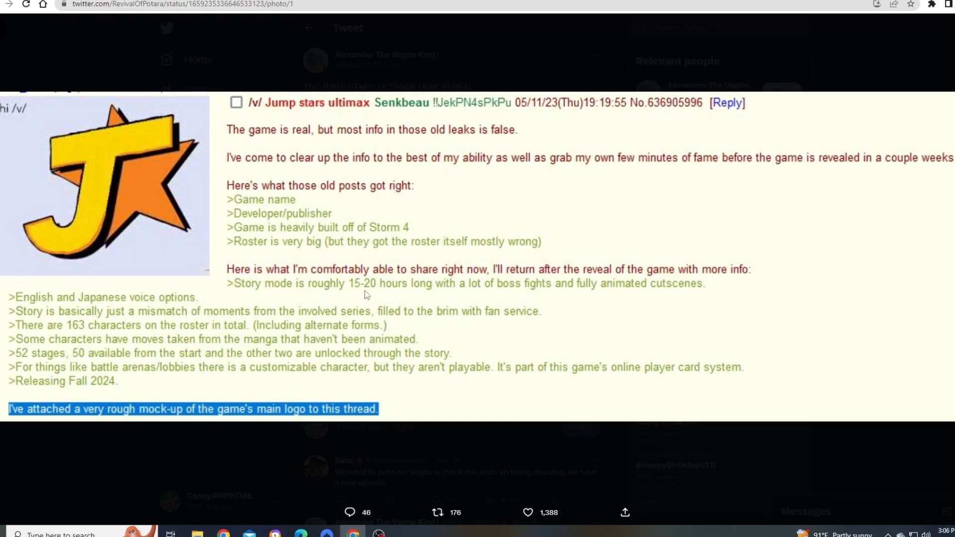
{"action": "mouse_move", "coordinate": [365, 288]}
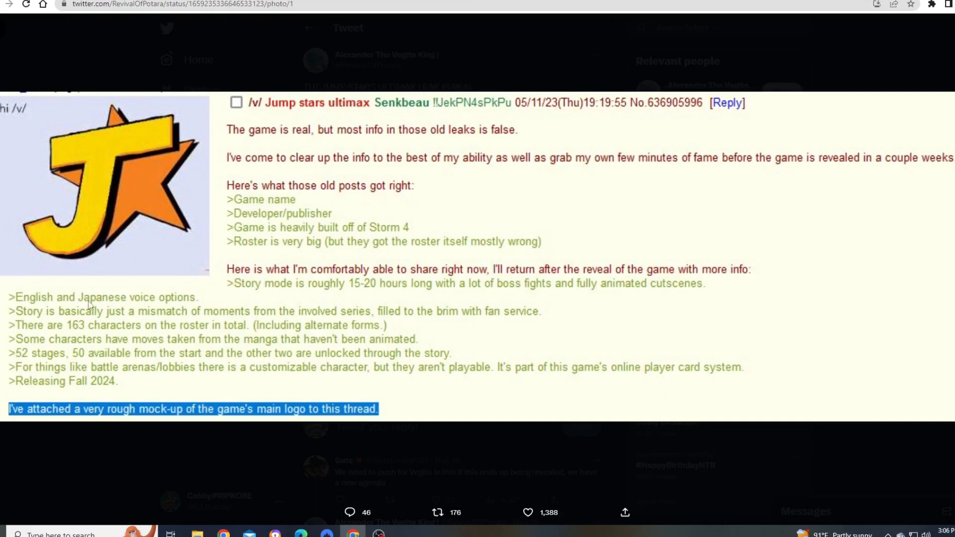
{"action": "mouse_move", "coordinate": [99, 324]}
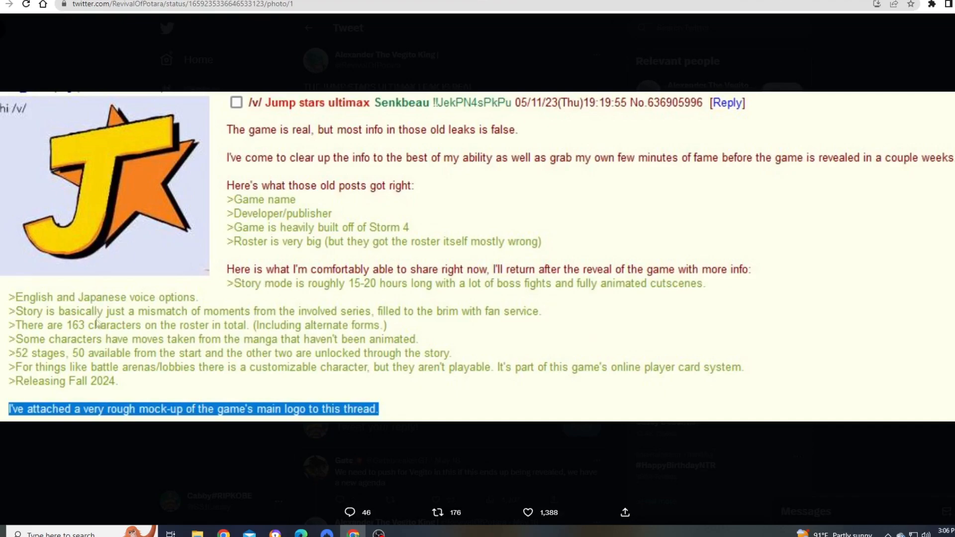
{"action": "mouse_move", "coordinate": [80, 341]}
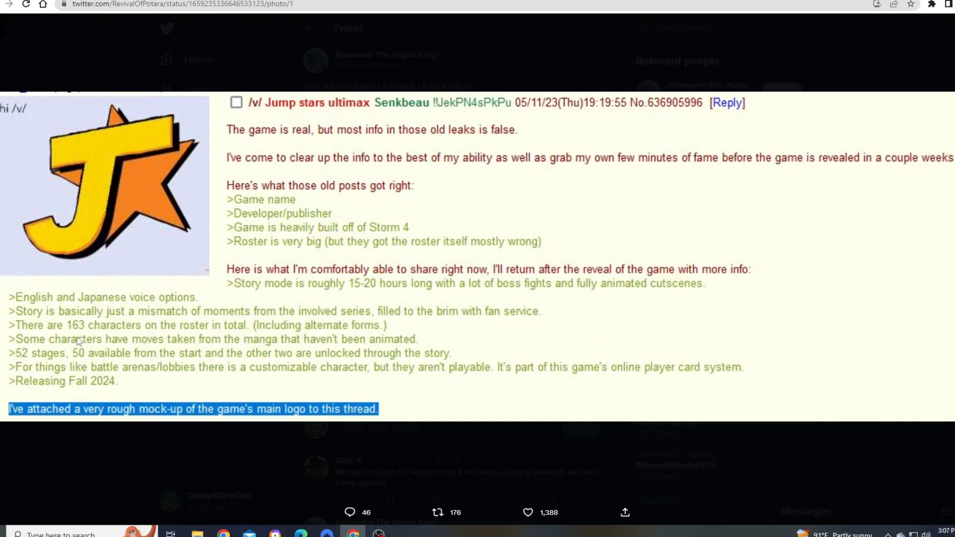
{"action": "mouse_move", "coordinate": [316, 354]}
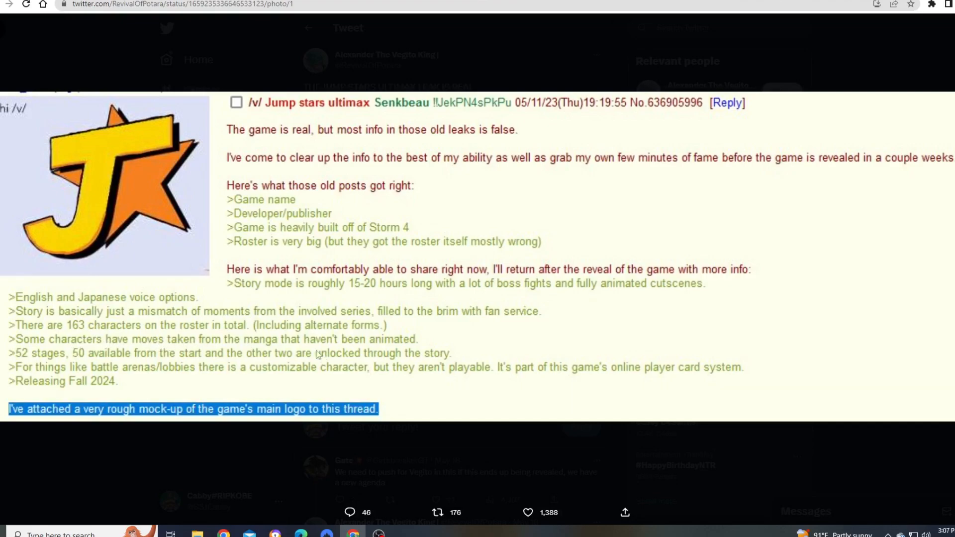
{"action": "mouse_move", "coordinate": [319, 350]}
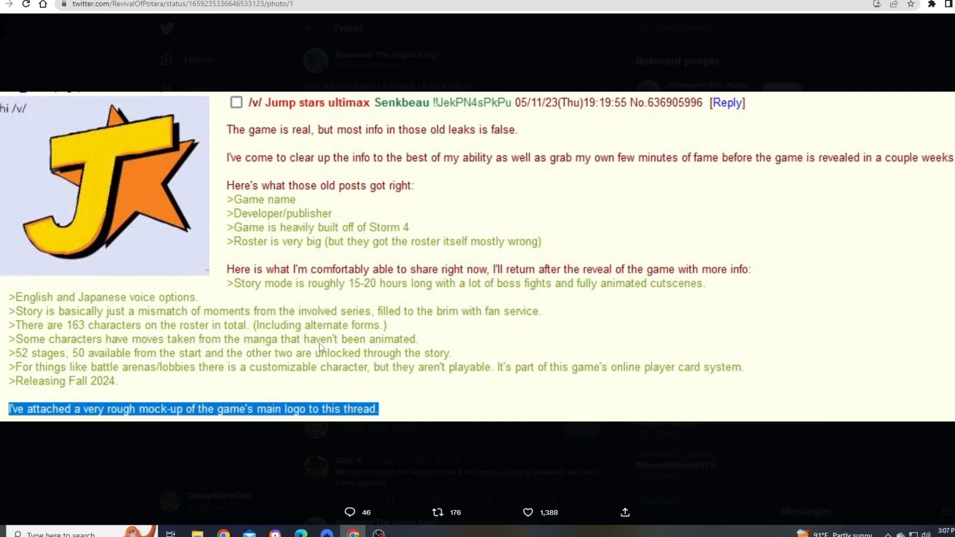
{"action": "mouse_move", "coordinate": [48, 365]}
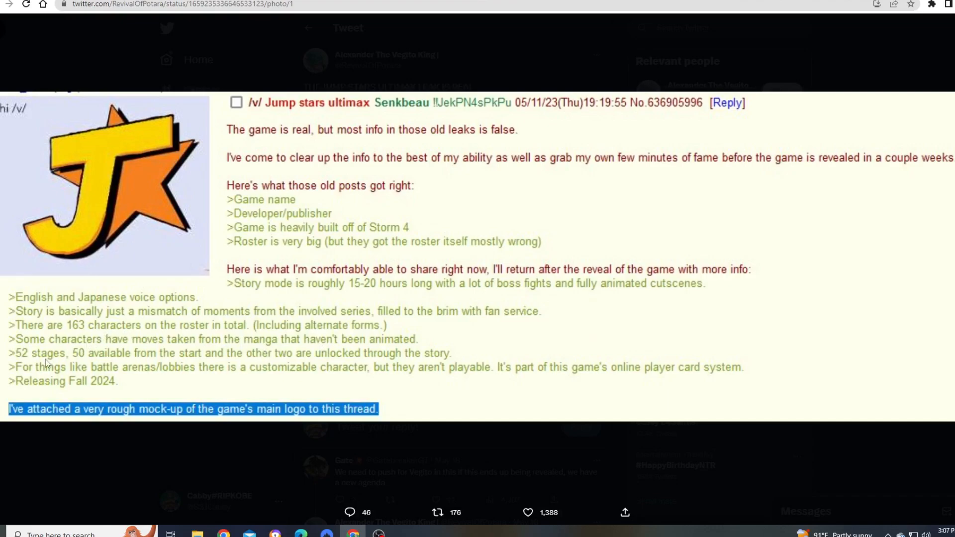
{"action": "mouse_move", "coordinate": [157, 356]}
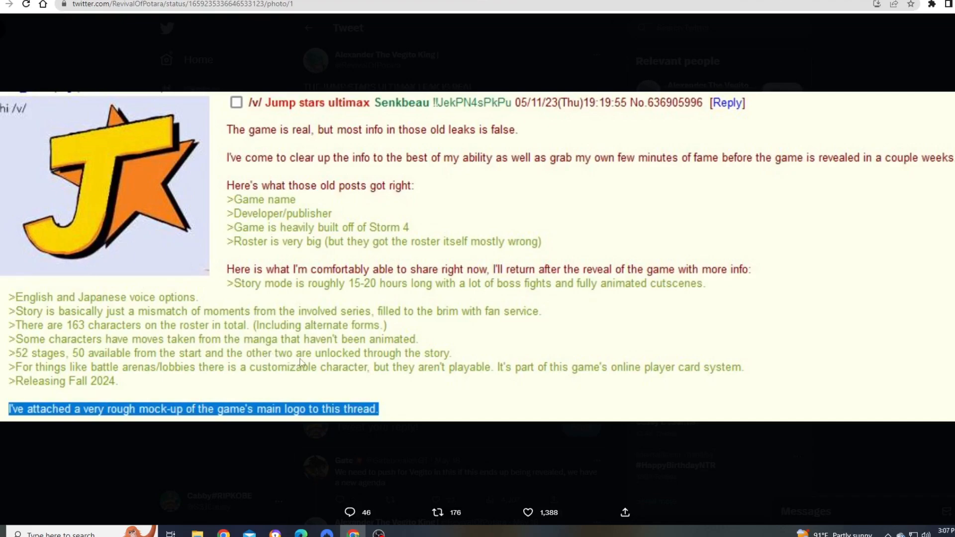
{"action": "mouse_move", "coordinate": [472, 348]}
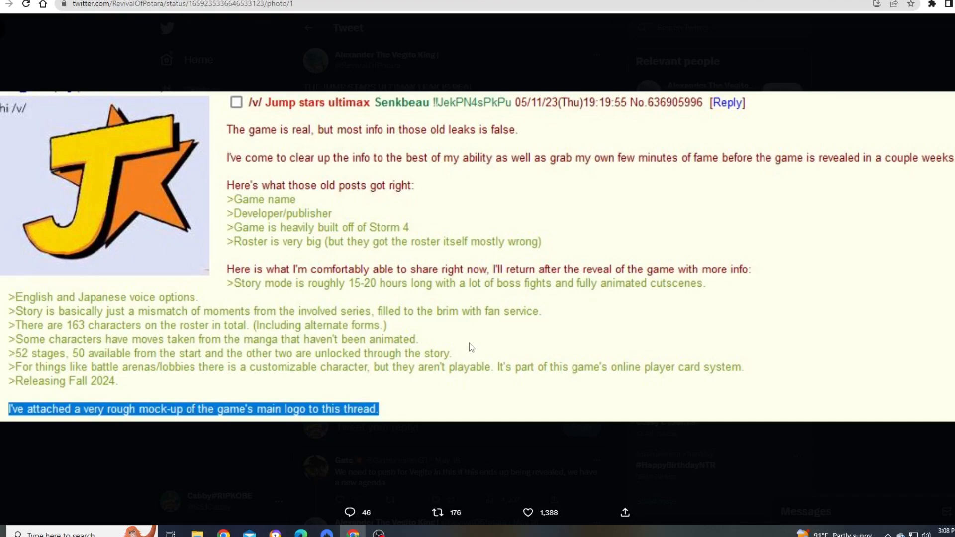
{"action": "mouse_move", "coordinate": [476, 343]}
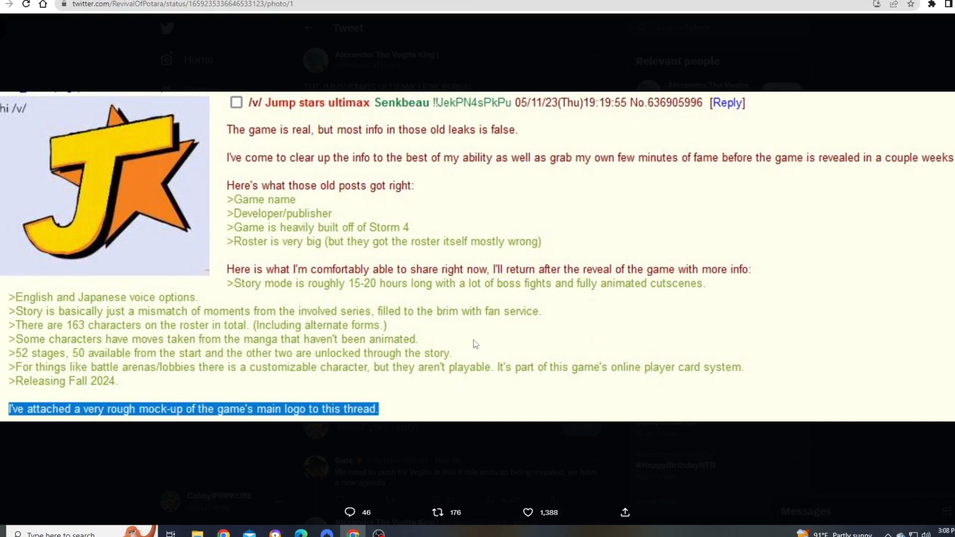
{"action": "mouse_move", "coordinate": [464, 349]}
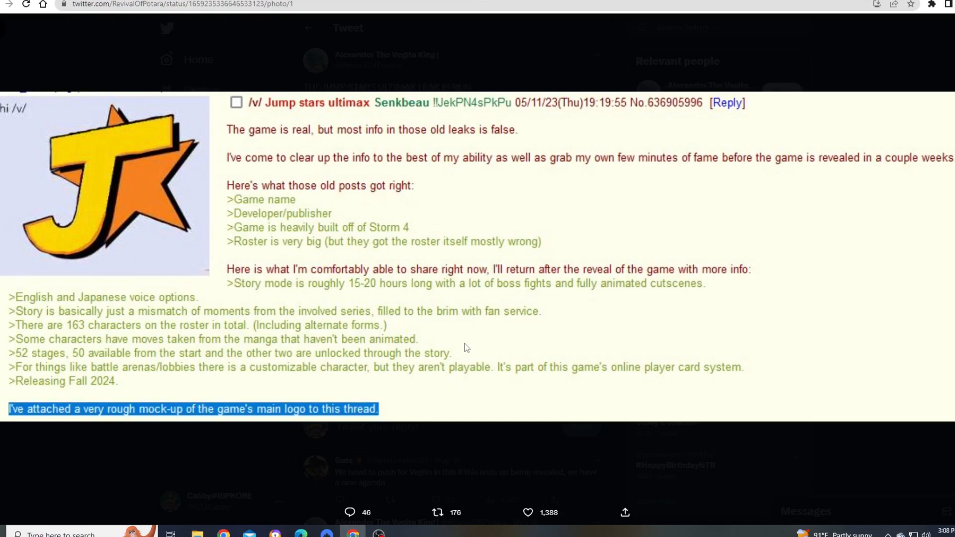
{"action": "mouse_move", "coordinate": [462, 344]}
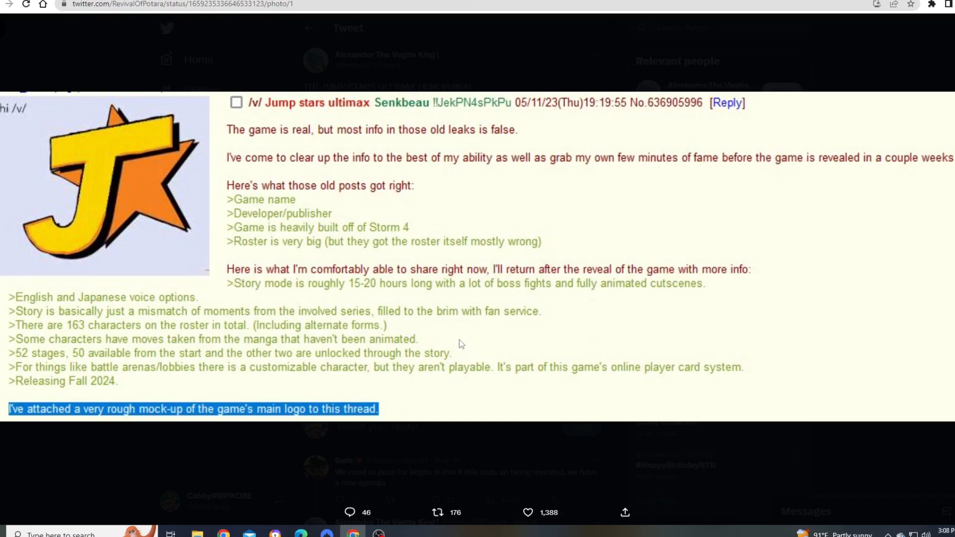
{"action": "mouse_move", "coordinate": [357, 283]}
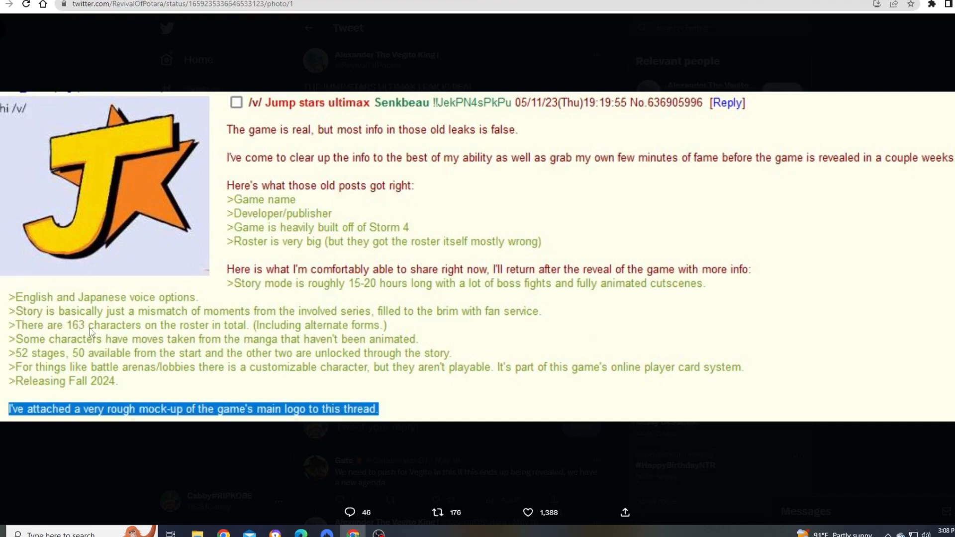
{"action": "mouse_move", "coordinate": [108, 359]}
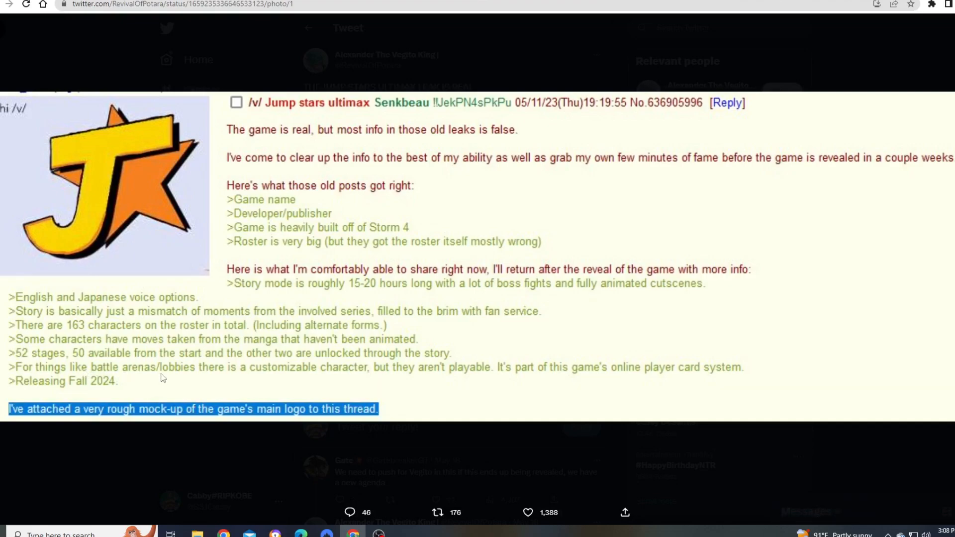
{"action": "mouse_move", "coordinate": [335, 381]}
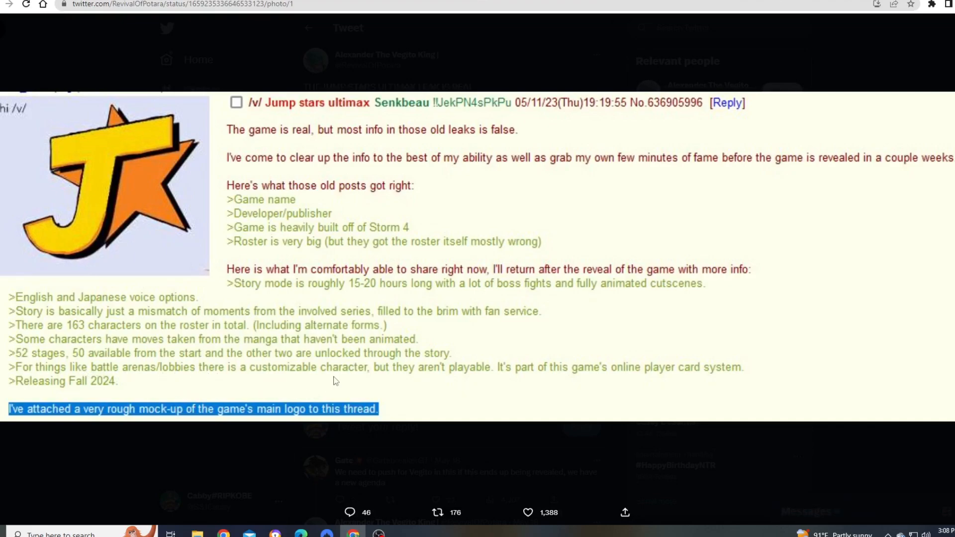
{"action": "mouse_move", "coordinate": [583, 389]}
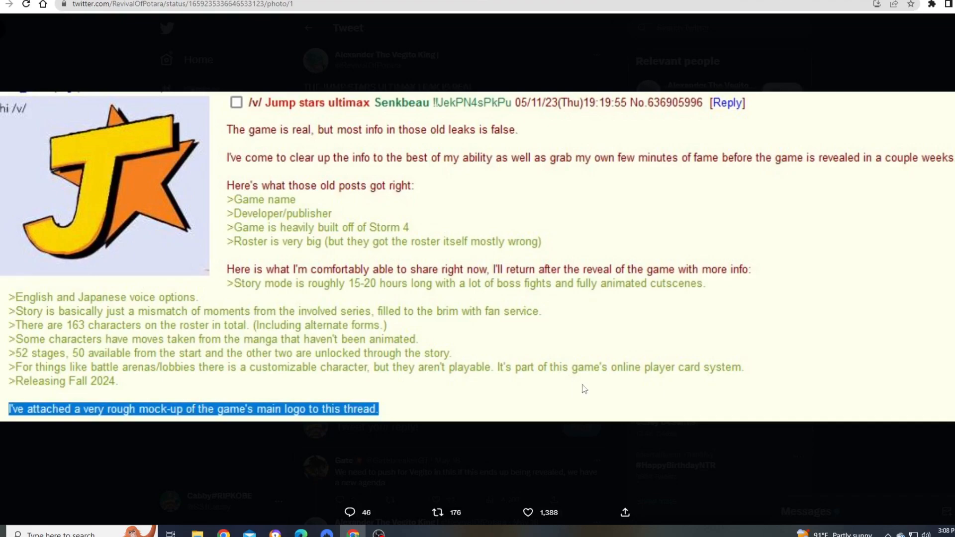
{"action": "mouse_move", "coordinate": [713, 376]}
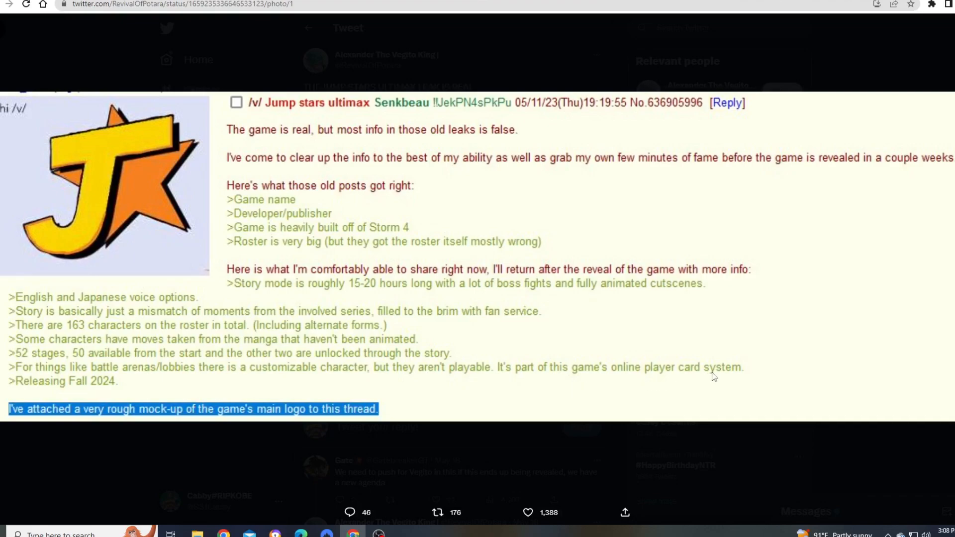
{"action": "mouse_move", "coordinate": [295, 378]}
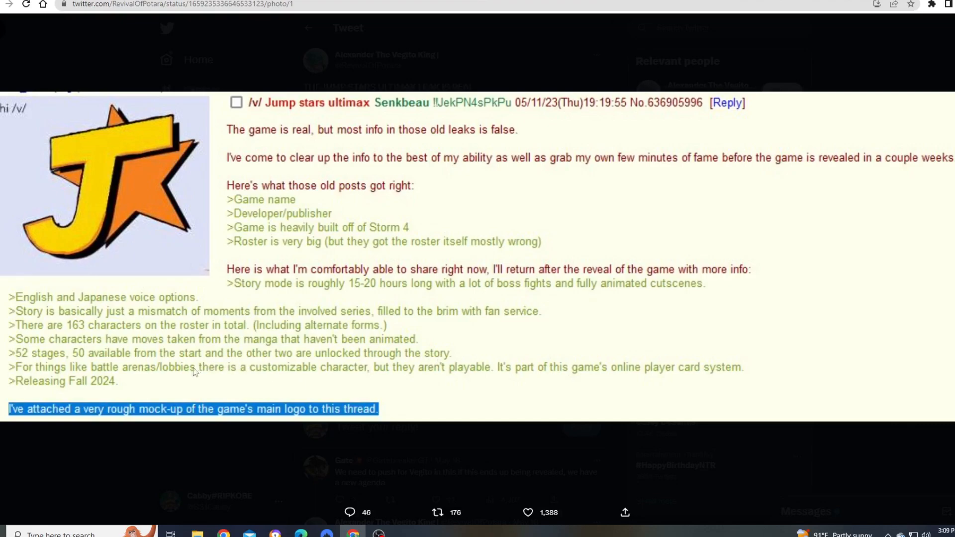
{"action": "mouse_move", "coordinate": [204, 371]}
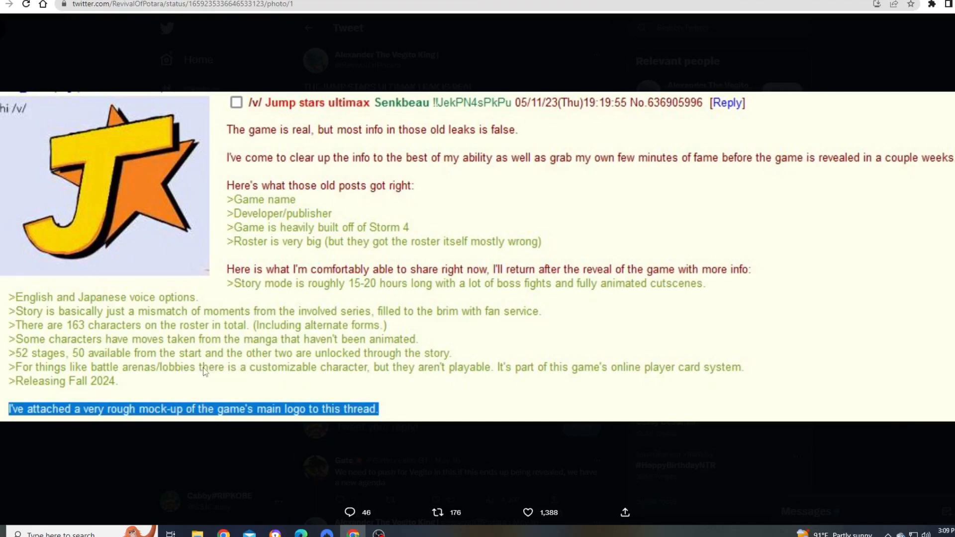
{"action": "mouse_move", "coordinate": [257, 367]}
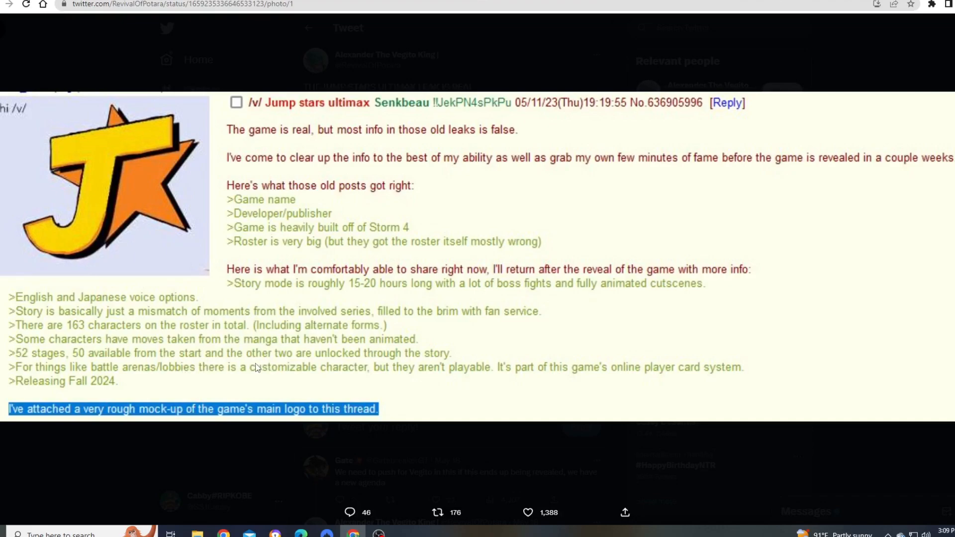
{"action": "mouse_move", "coordinate": [206, 376]}
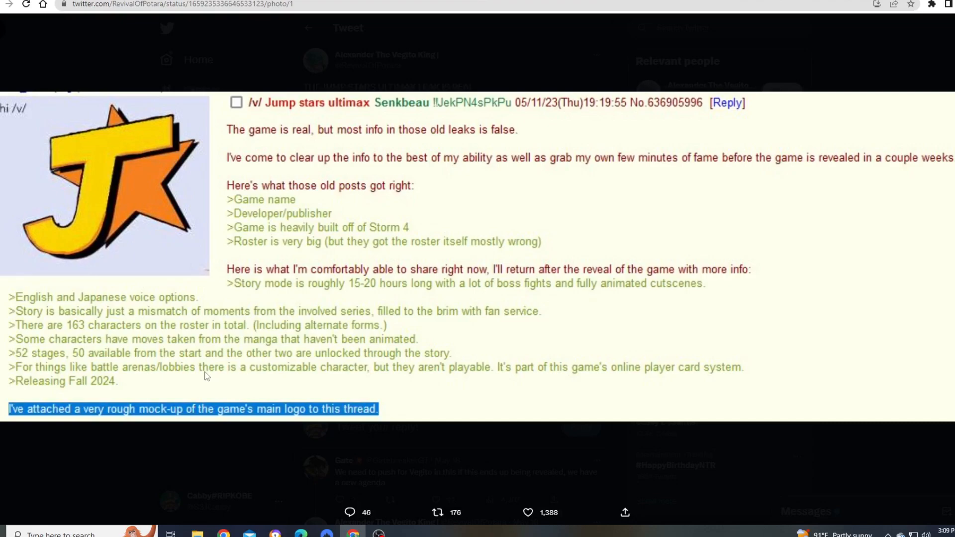
{"action": "mouse_move", "coordinate": [281, 304]}
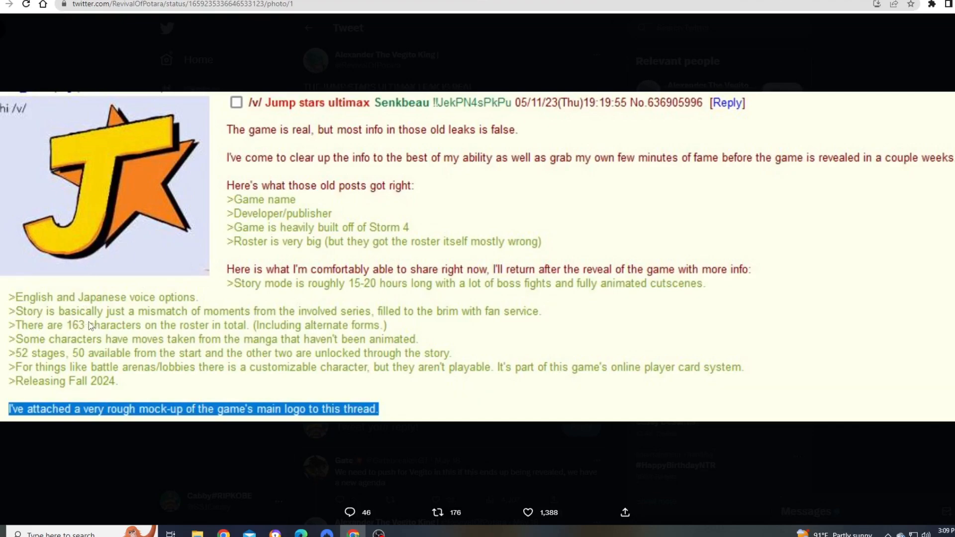
{"action": "mouse_move", "coordinate": [77, 328]}
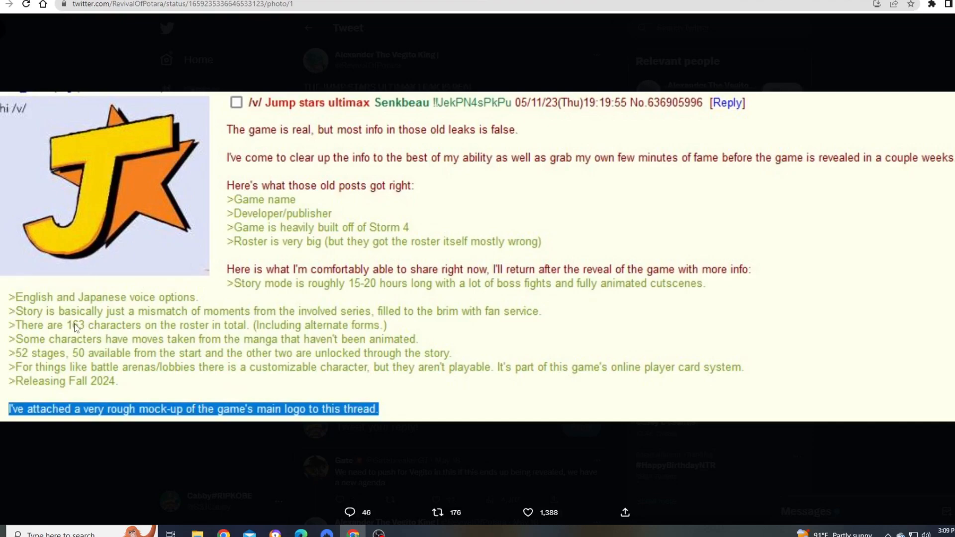
{"action": "mouse_move", "coordinate": [86, 332]}
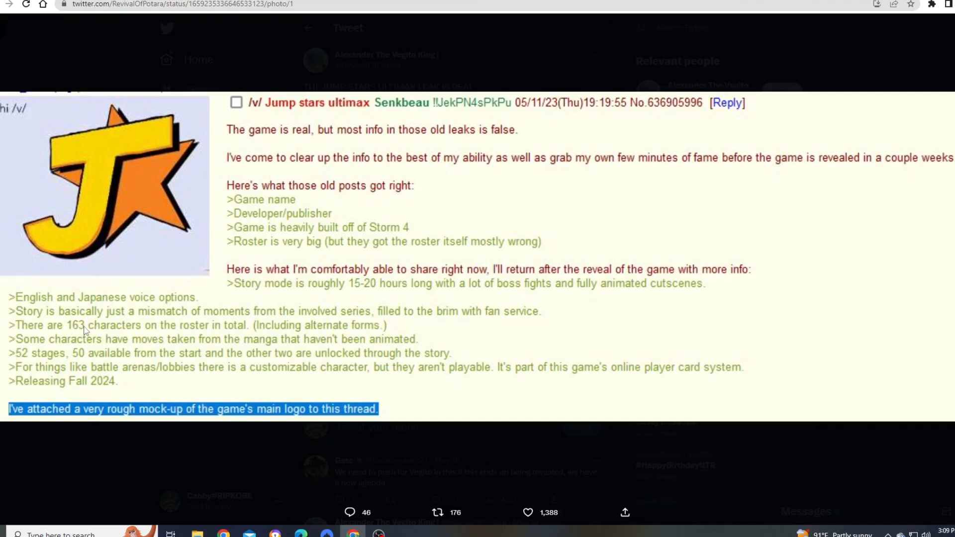
{"action": "mouse_move", "coordinate": [85, 330]}
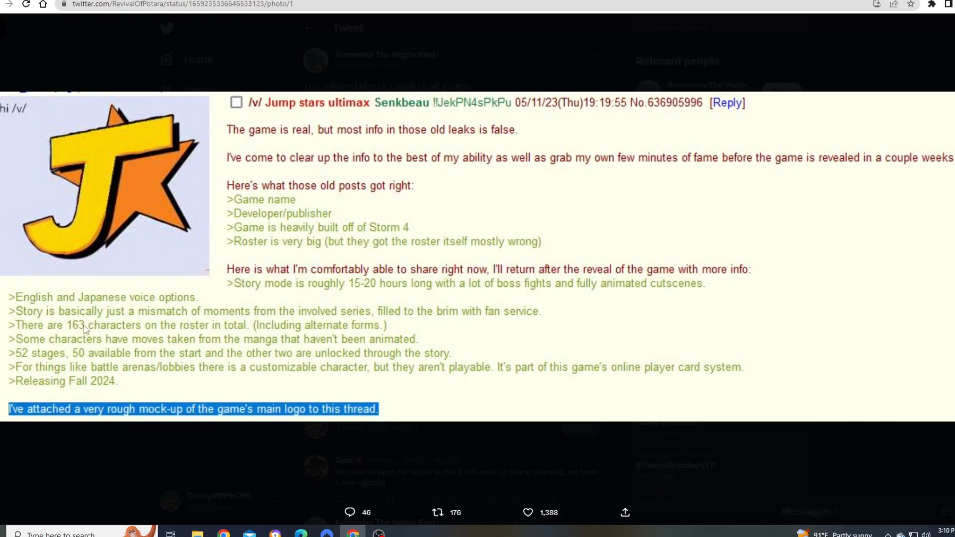
{"action": "mouse_move", "coordinate": [102, 319]}
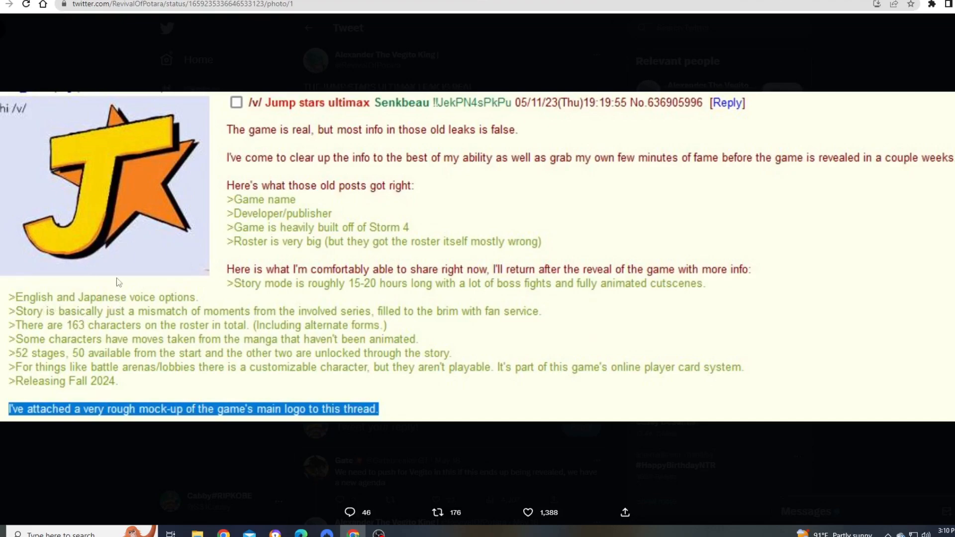
{"action": "mouse_move", "coordinate": [119, 281]}
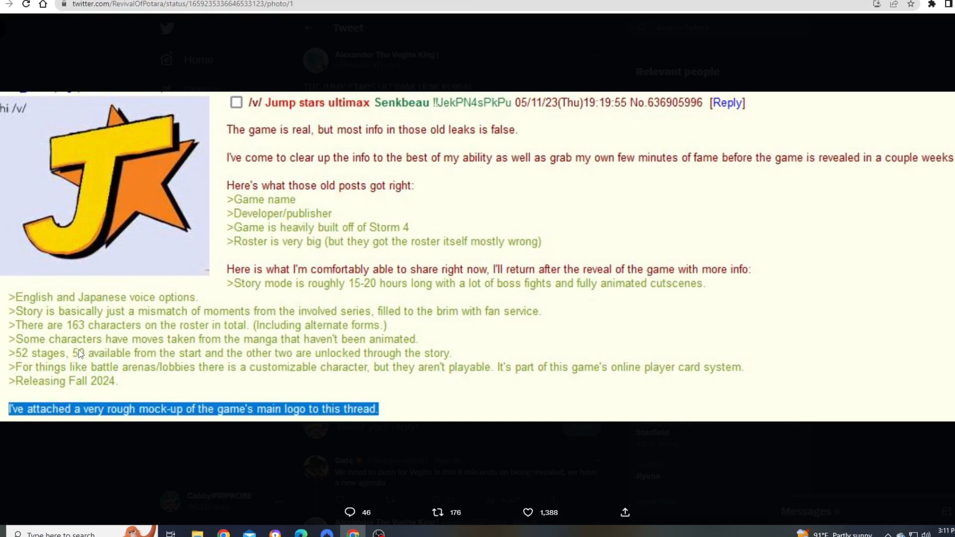
{"action": "mouse_move", "coordinate": [334, 377]}
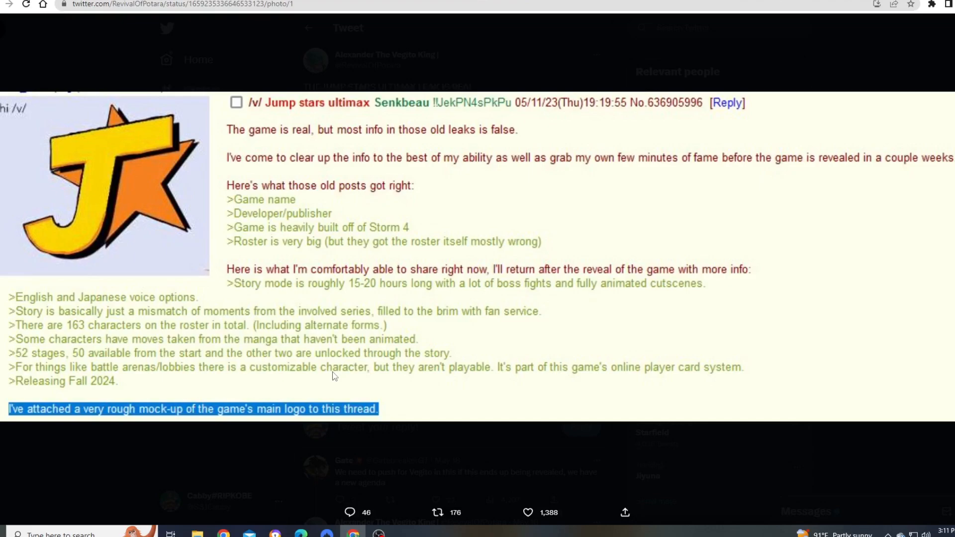
{"action": "left_click", "coordinate": [527, 513]}
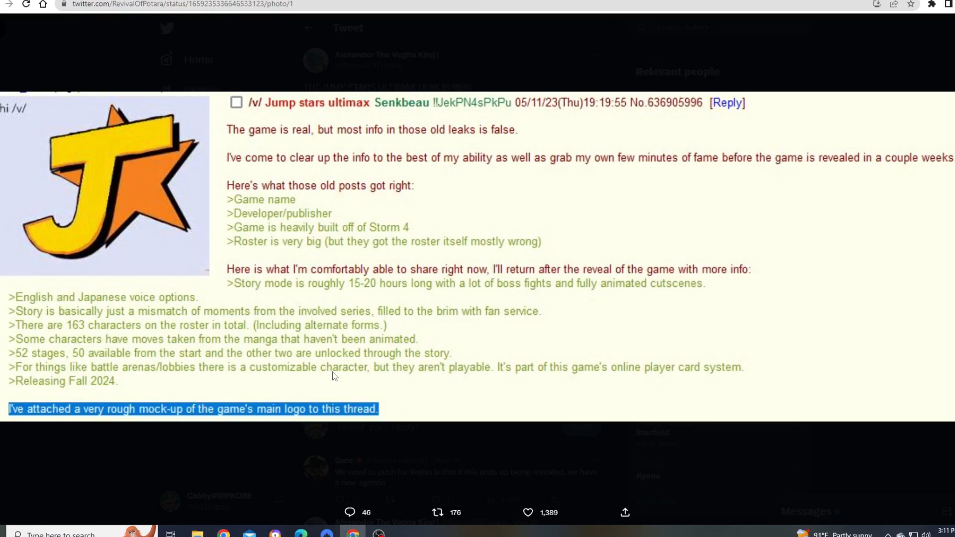